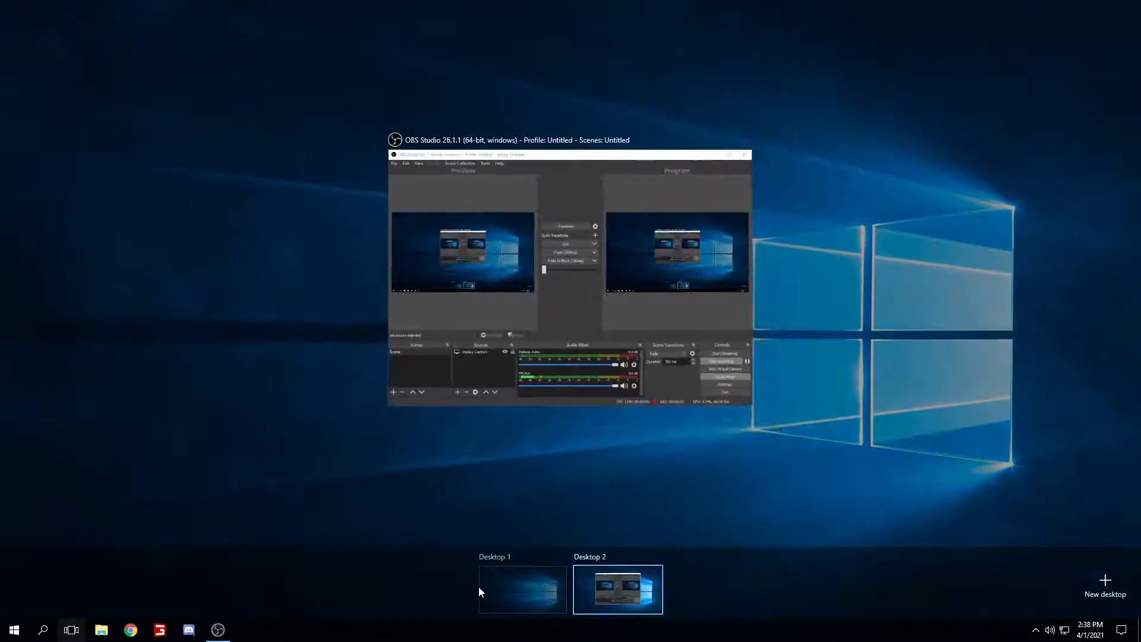
Step: Switch to Desktop 1 from Task View so the plain desktop shows
click(522, 589)
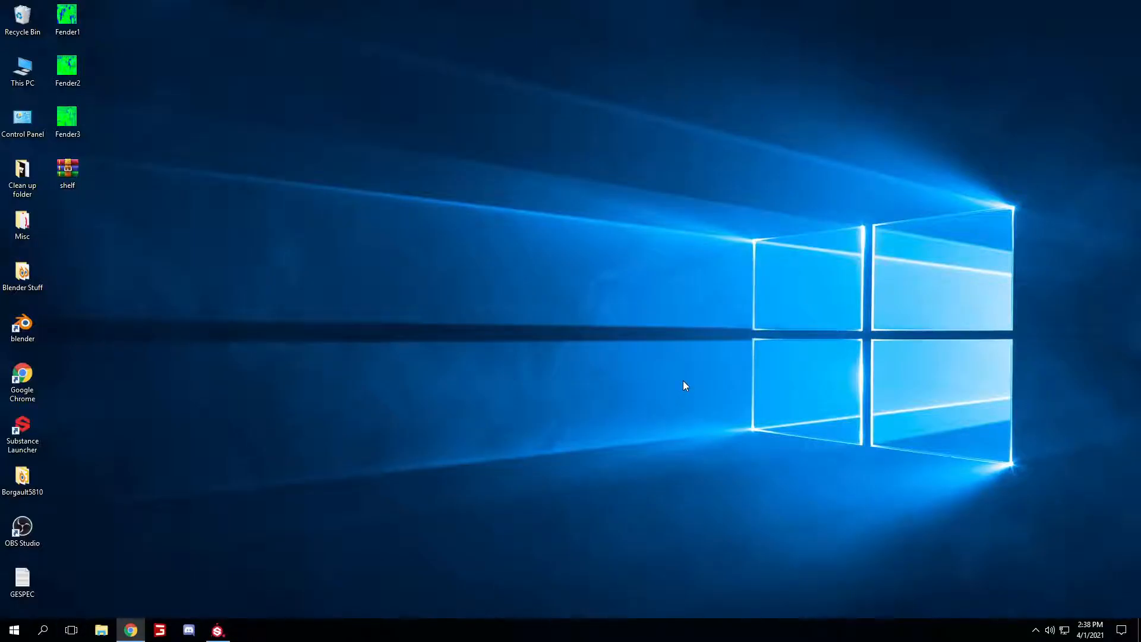
mouse_move(370, 444)
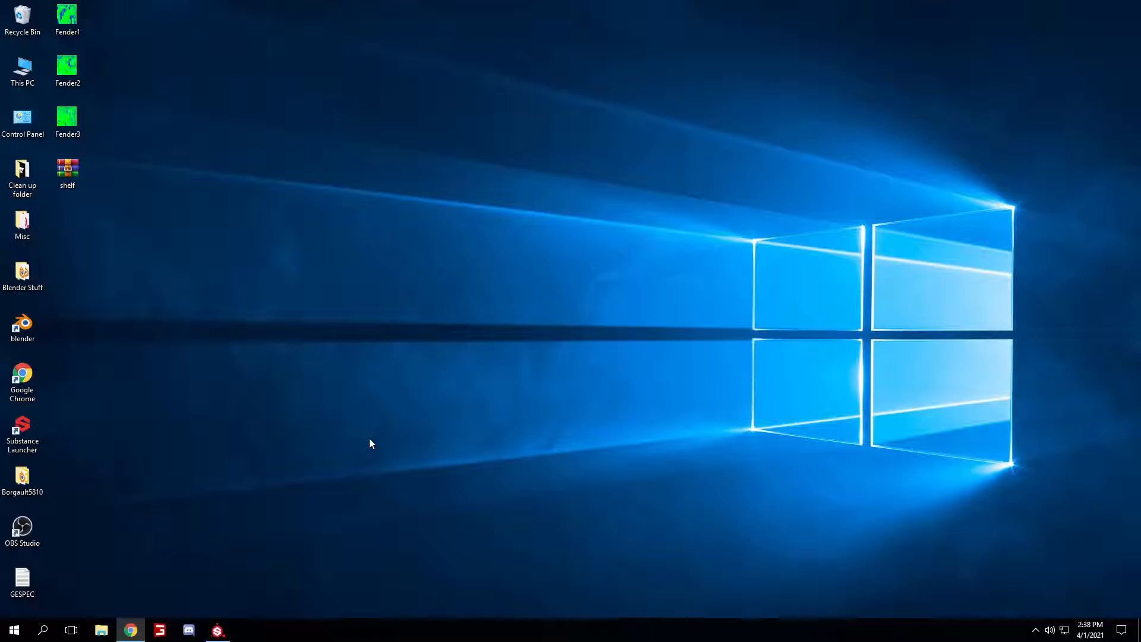
mouse_move(507, 397)
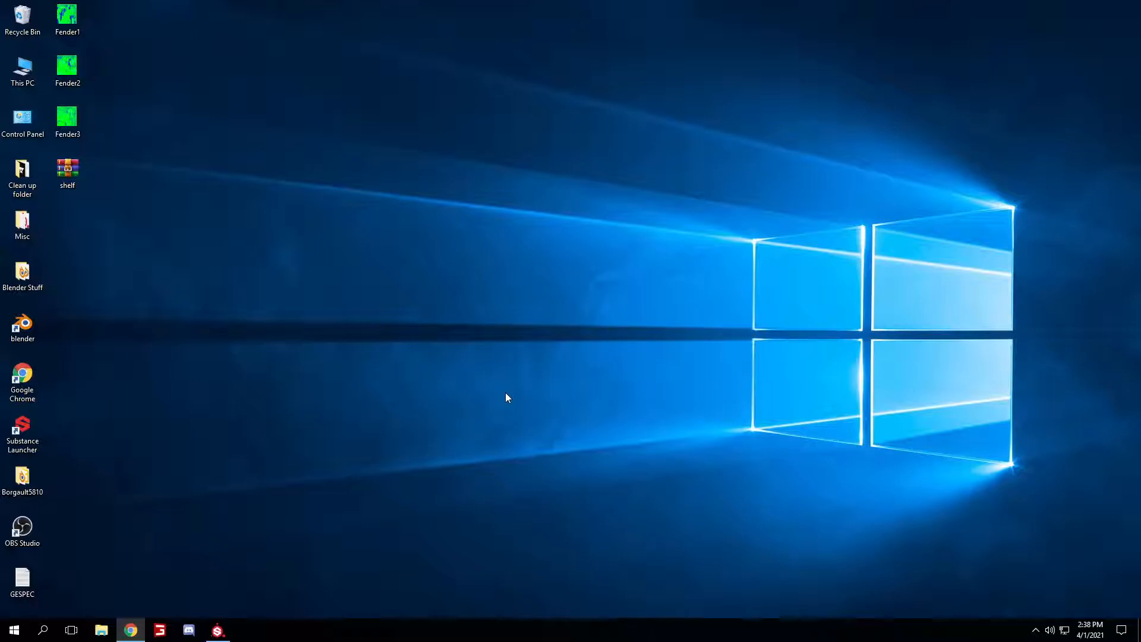
mouse_move(599, 457)
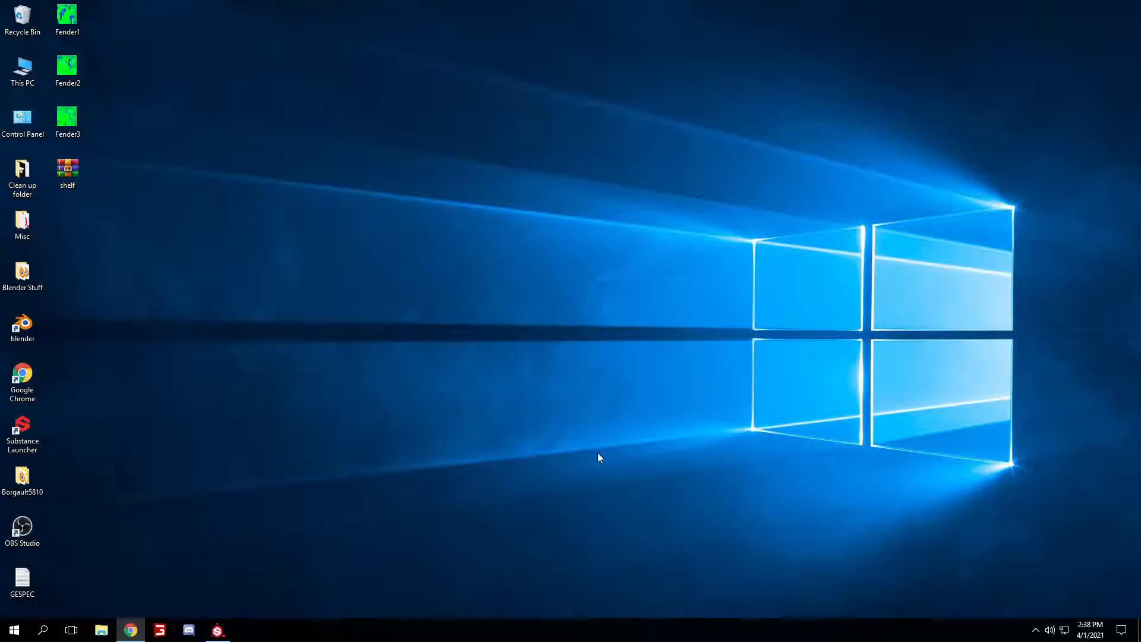
mouse_move(557, 483)
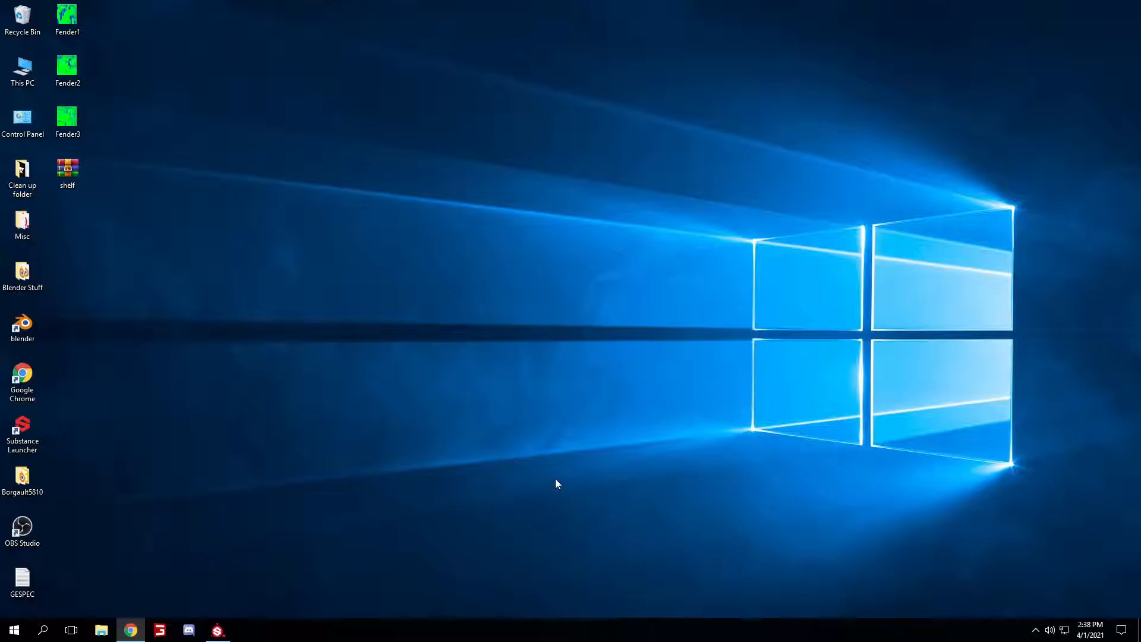
mouse_move(541, 540)
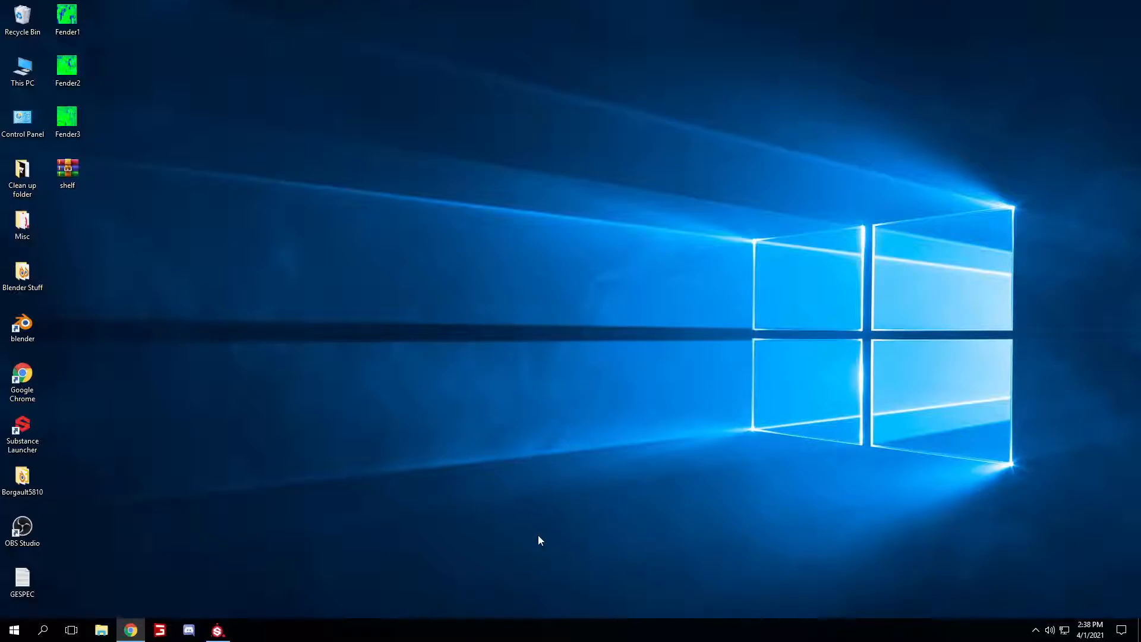
Step: Bring up the specular-maps tutorial in Chrome and expand its description with the download links
click(129, 629)
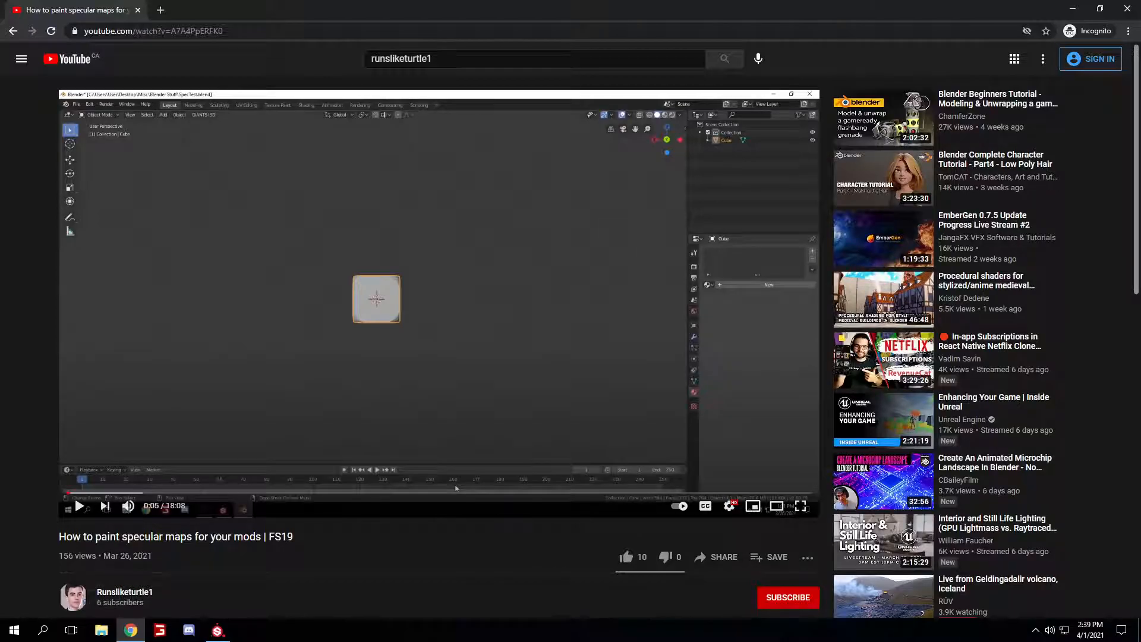
scroll(down, 3)
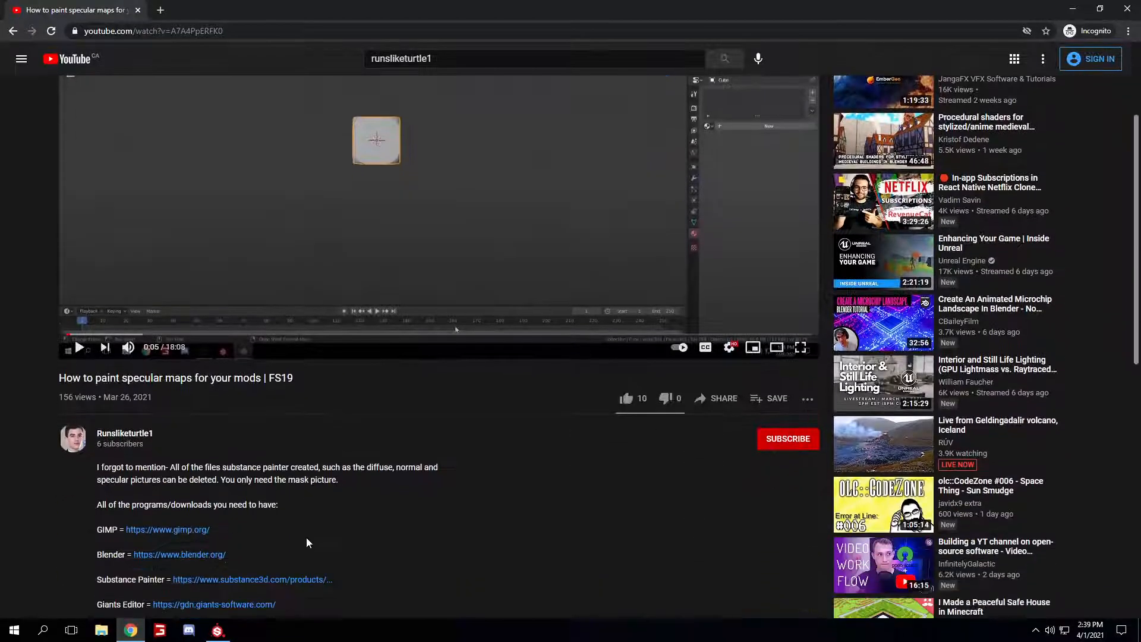
scroll(down, 3)
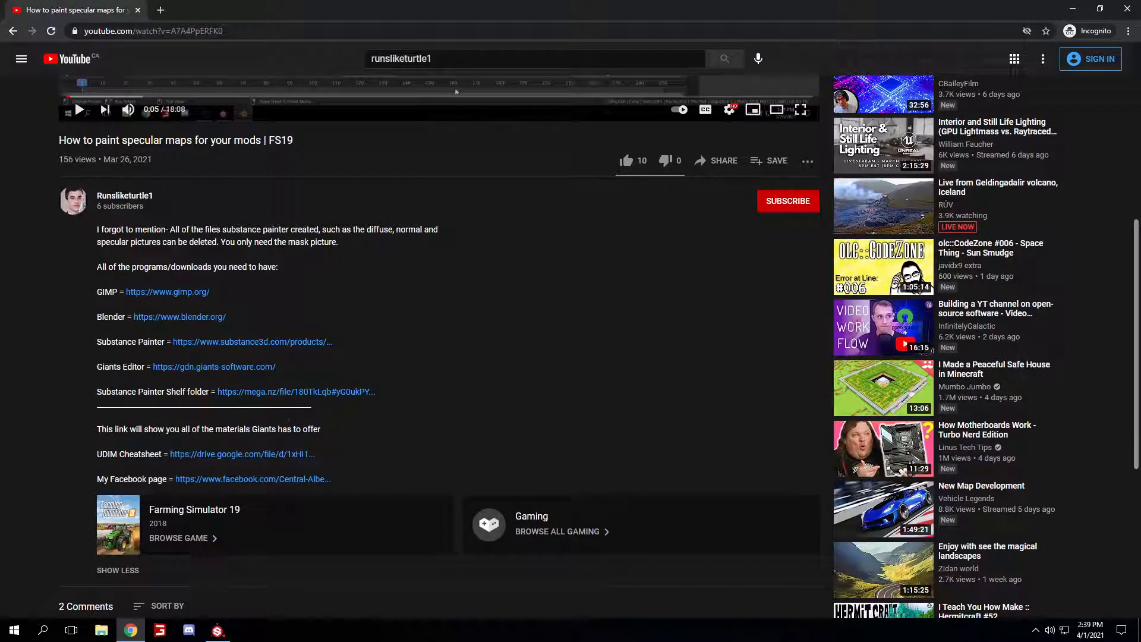
mouse_move(249, 403)
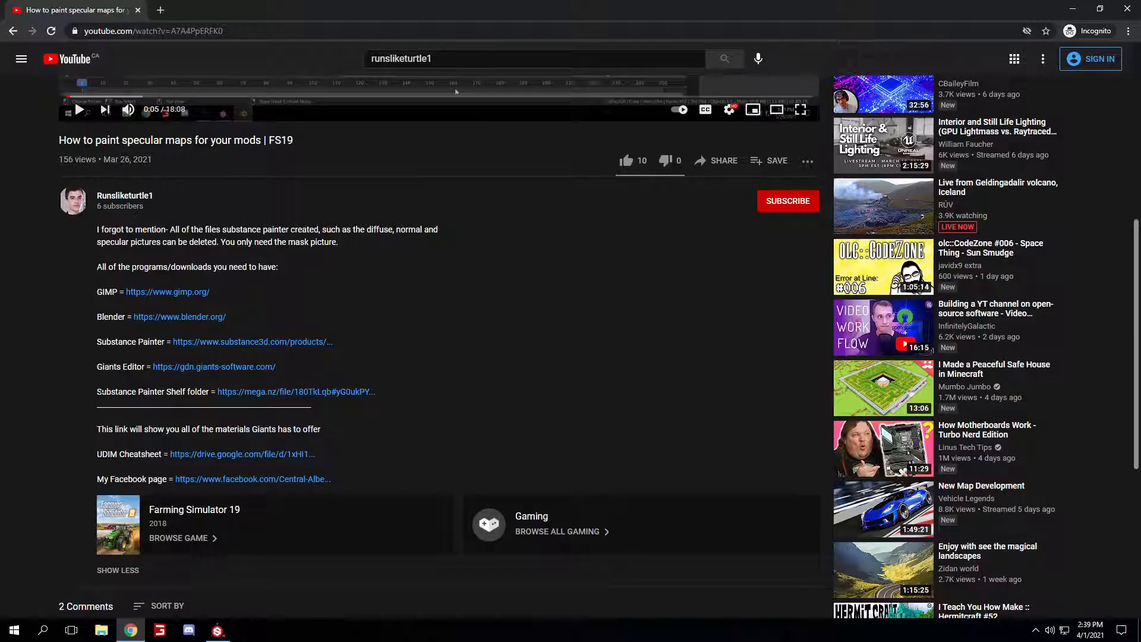
mouse_move(260, 399)
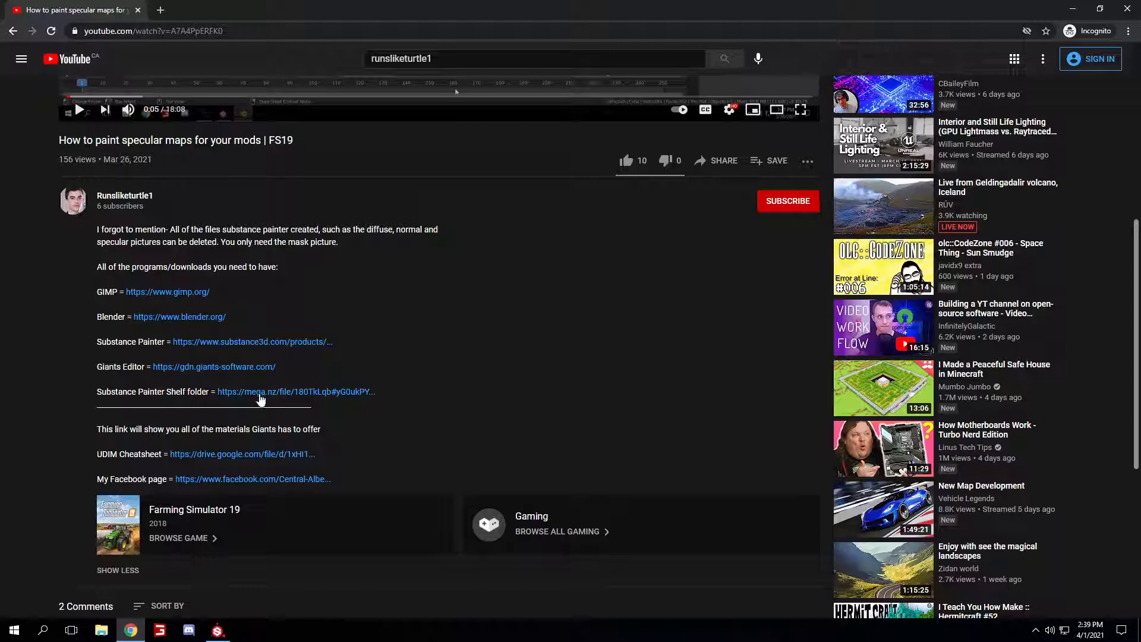
Step: Follow the Substance Painter Shelf folder link to MEGA and download shelf.zip
click(295, 392)
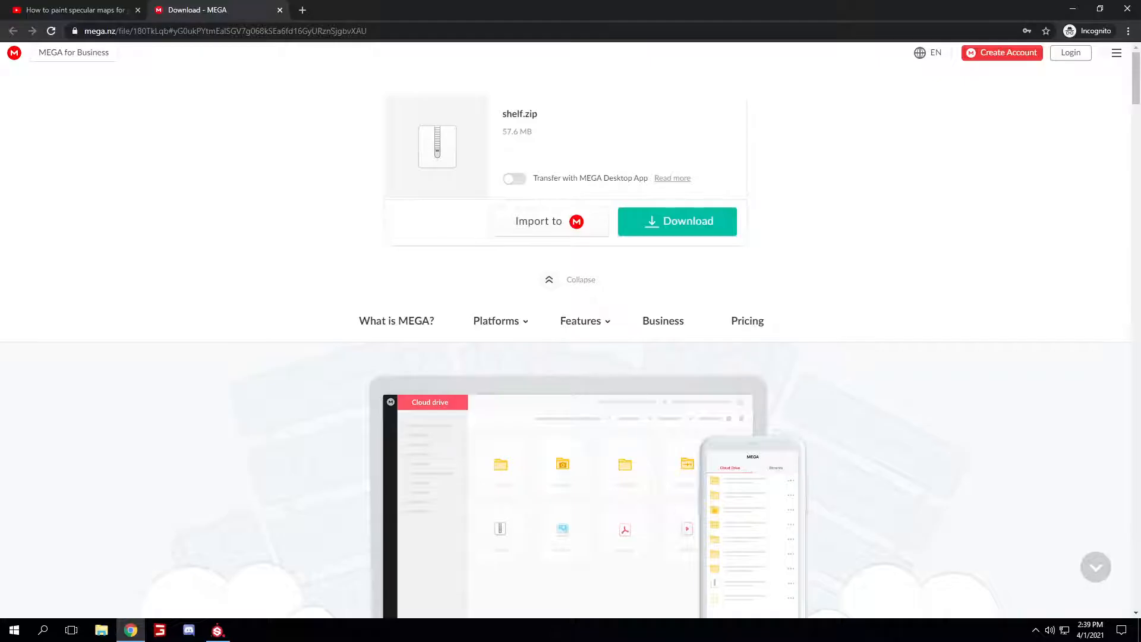
click(1071, 9)
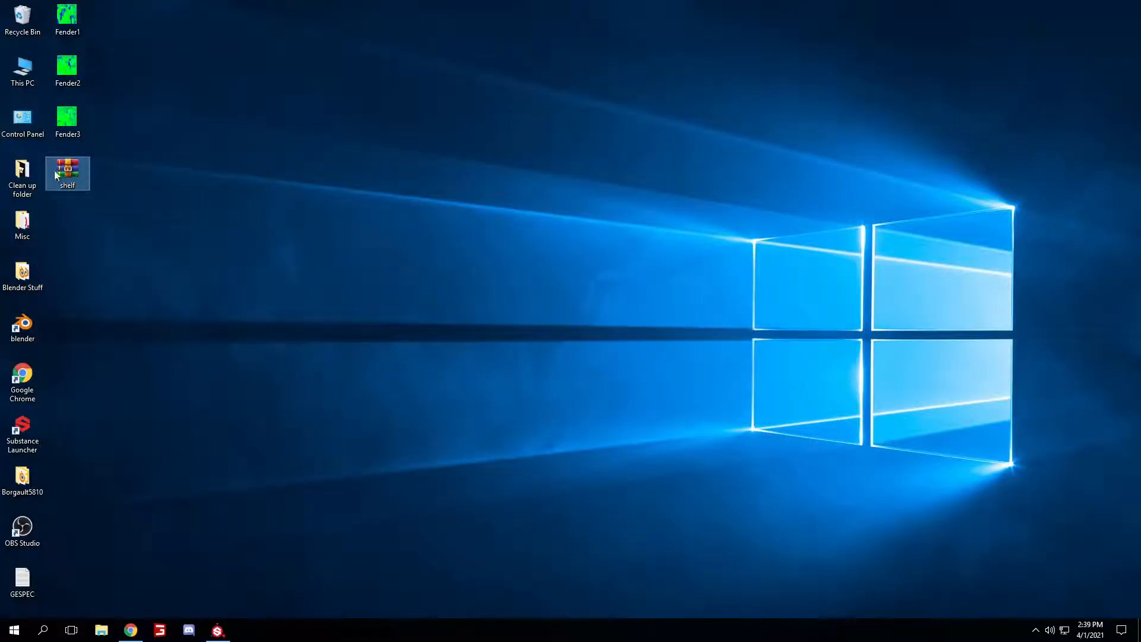
mouse_move(67, 173)
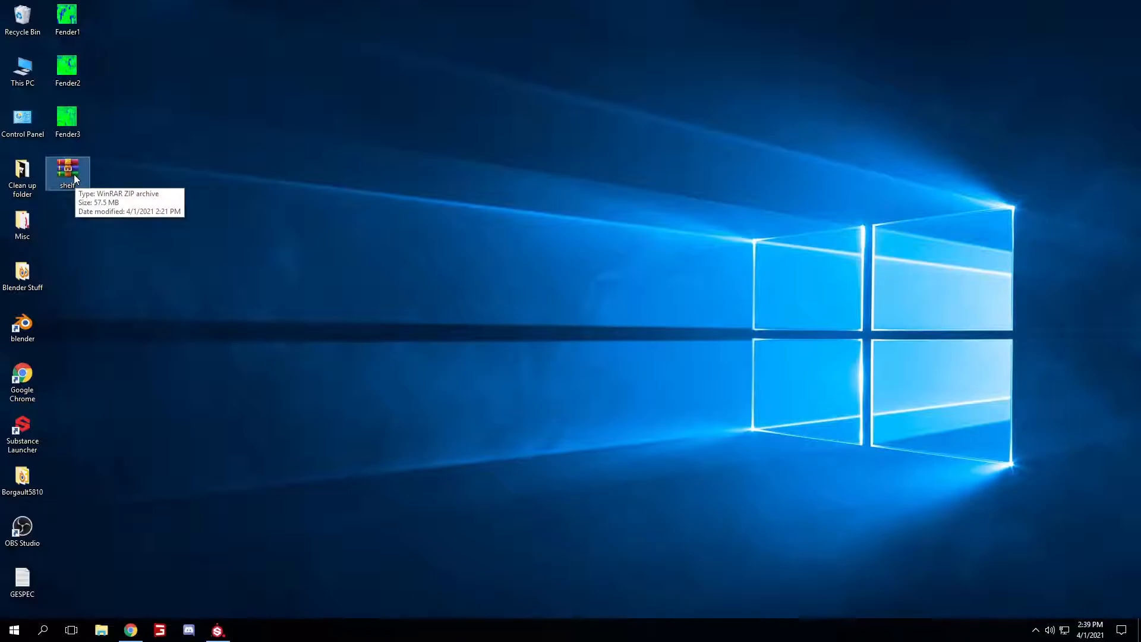
Step: Extract the shelf archive into a new shelf\ folder on the desktop
right_click(67, 172)
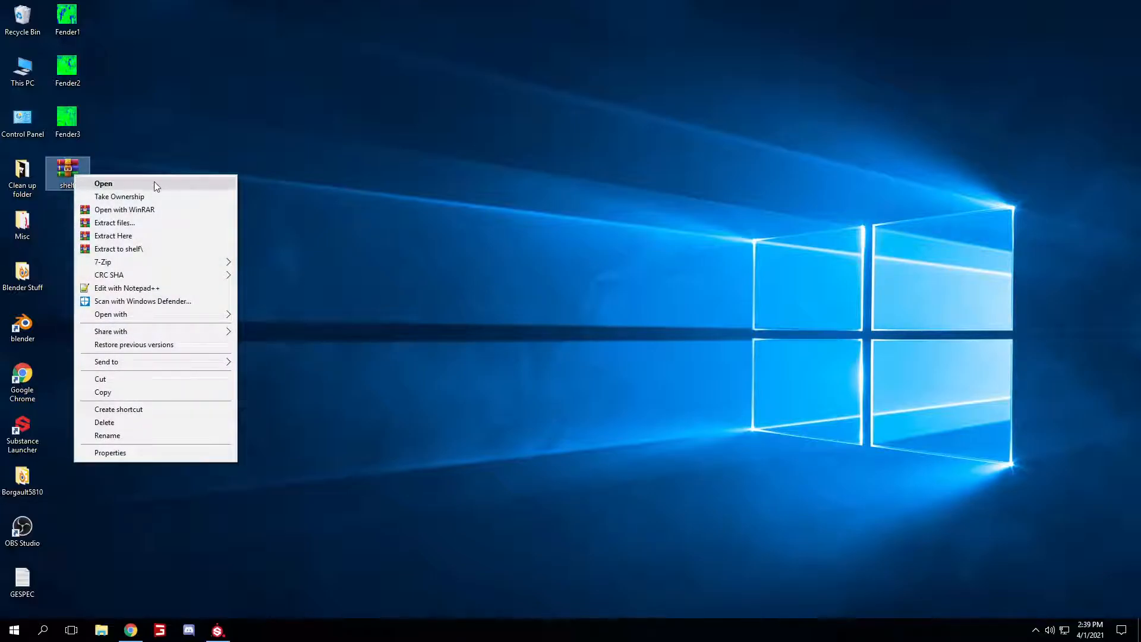
click(119, 248)
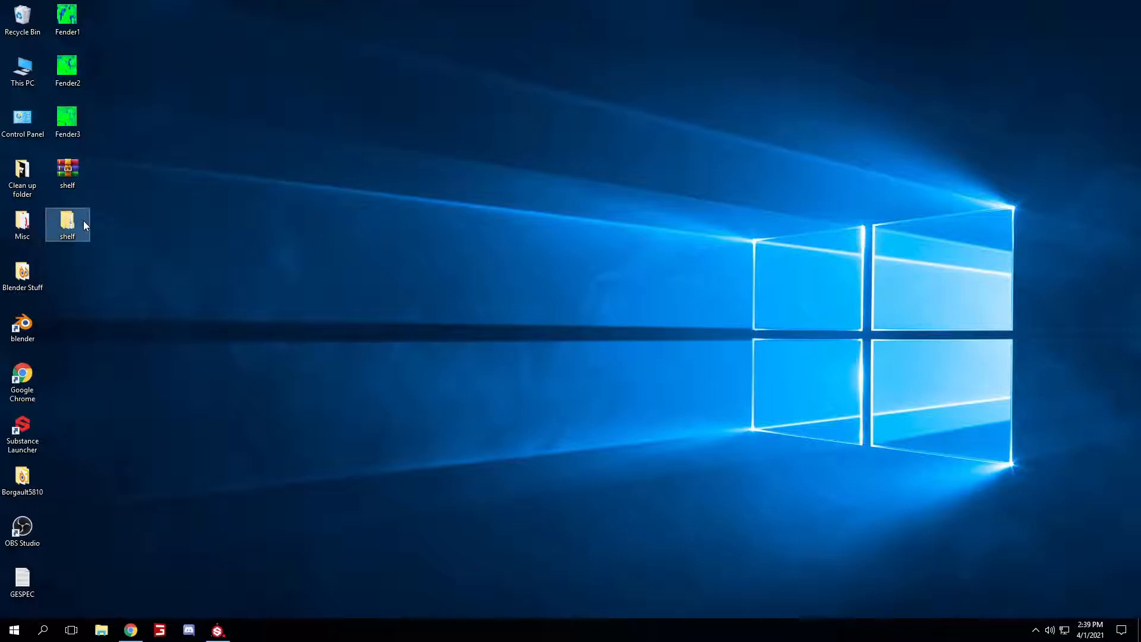
Step: Copy all 16 subfolders from the extracted shelf folder and go to Documents
double_click(67, 220)
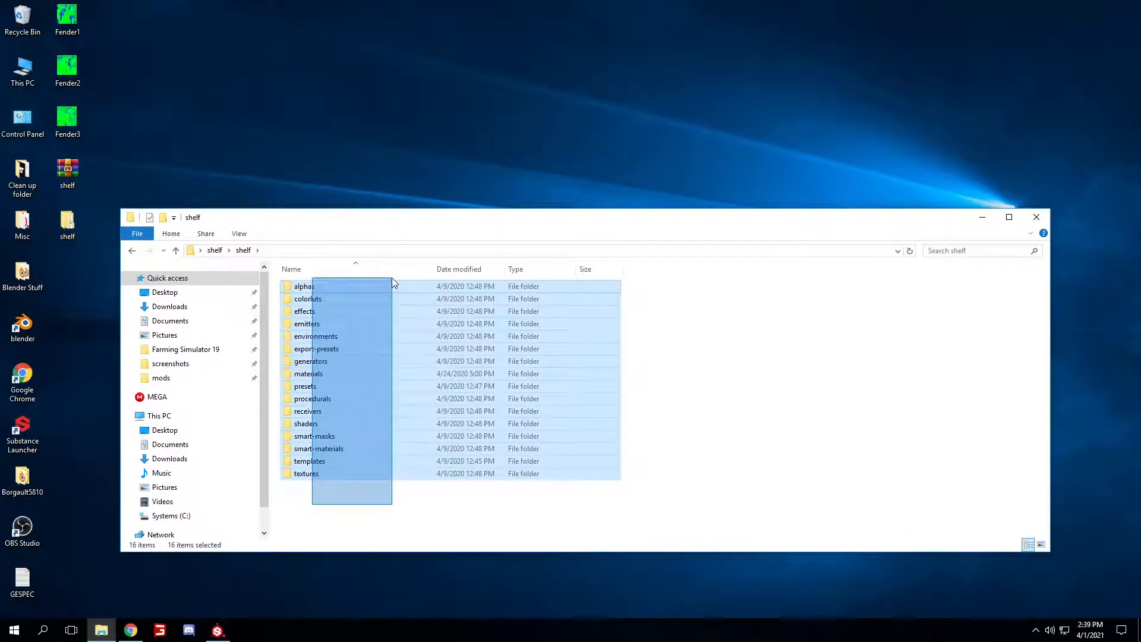
right_click(334, 374)
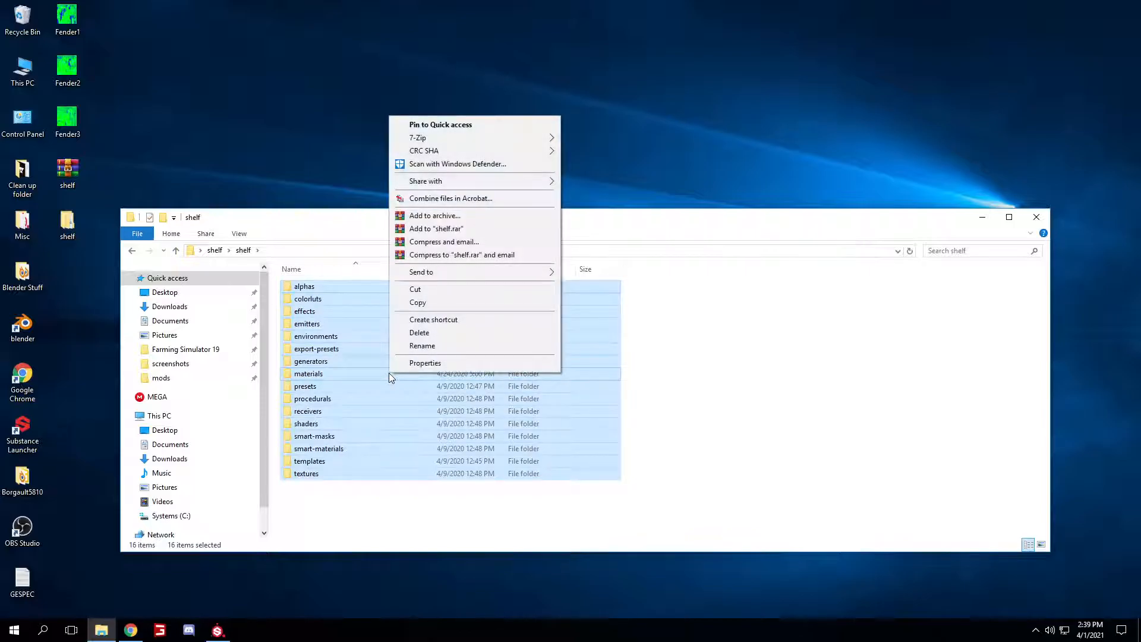
click(418, 302)
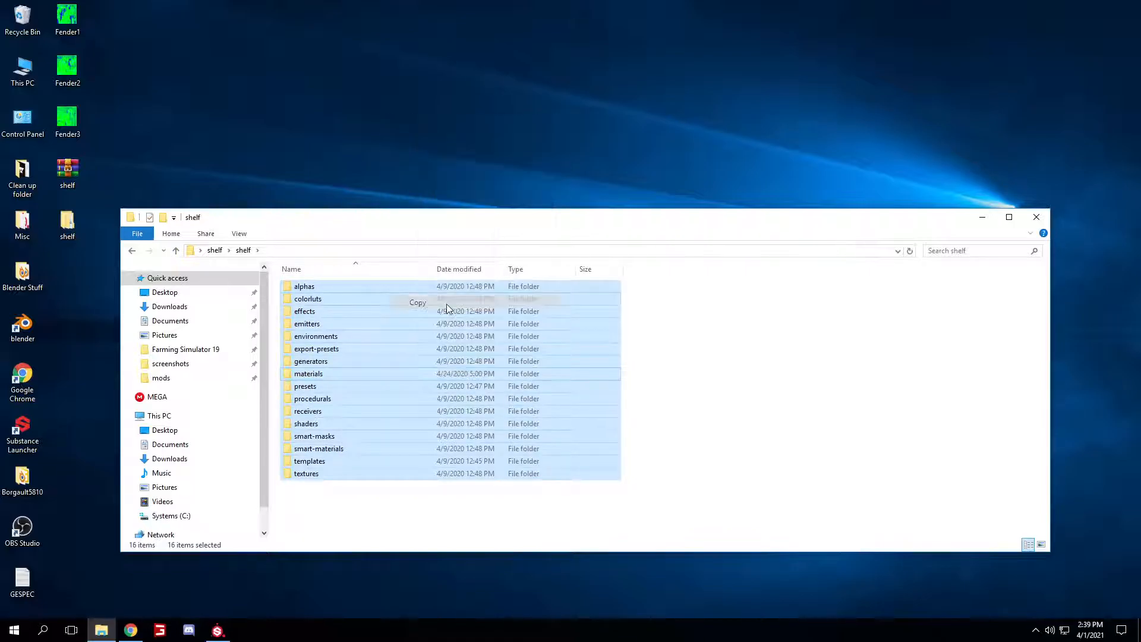
click(169, 321)
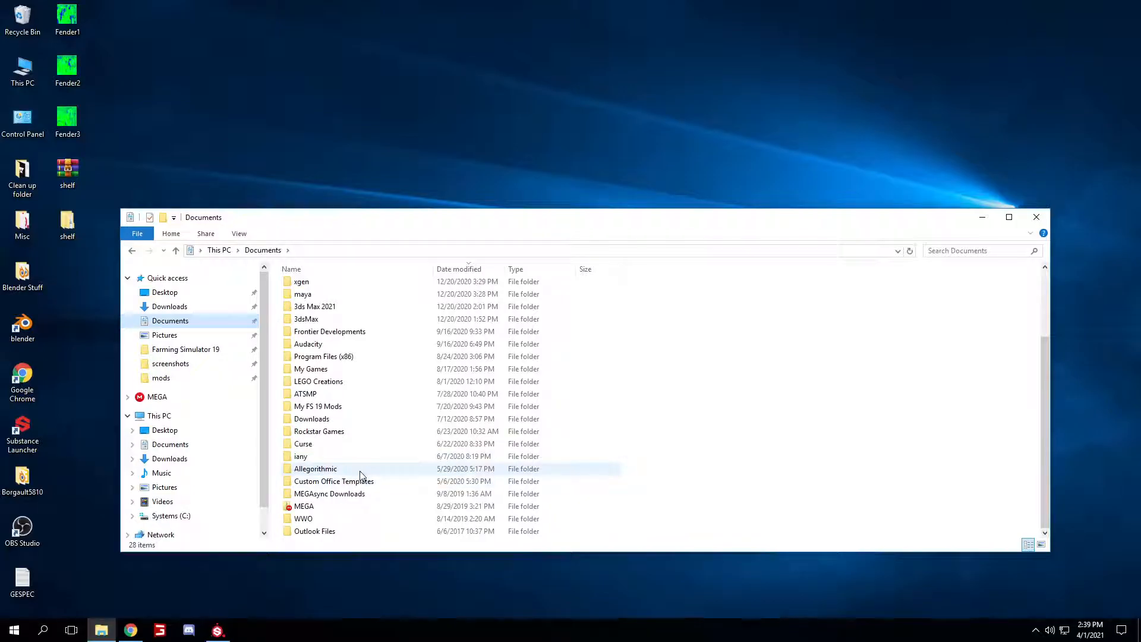
Step: Navigate through Allegorithmic and Substance Painter into its shelf folder
double_click(315, 468)
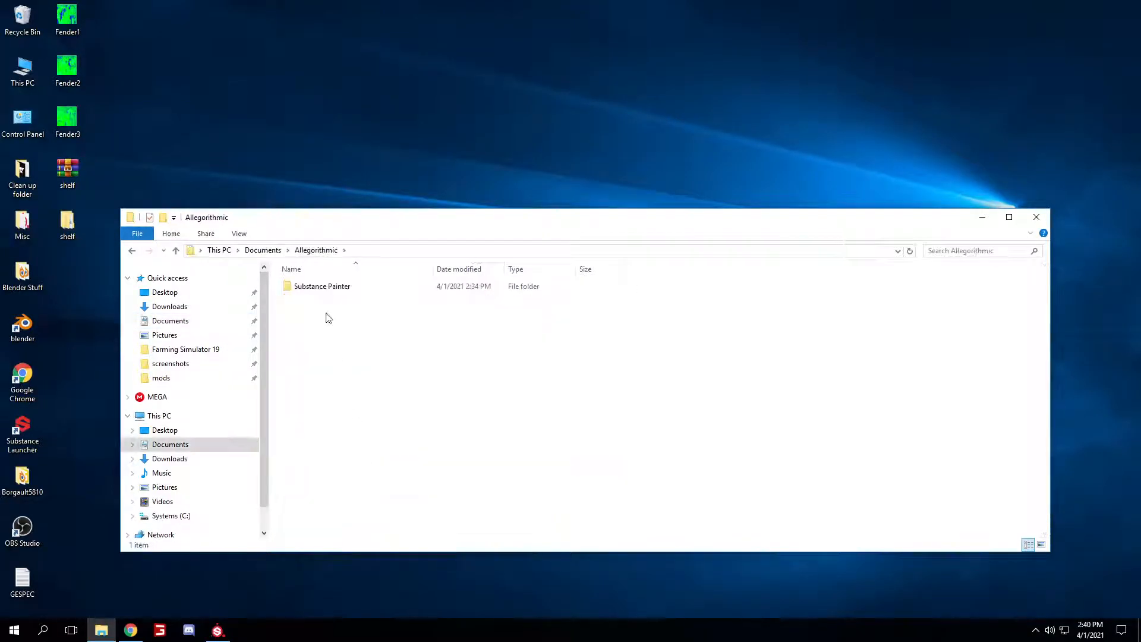
click(321, 286)
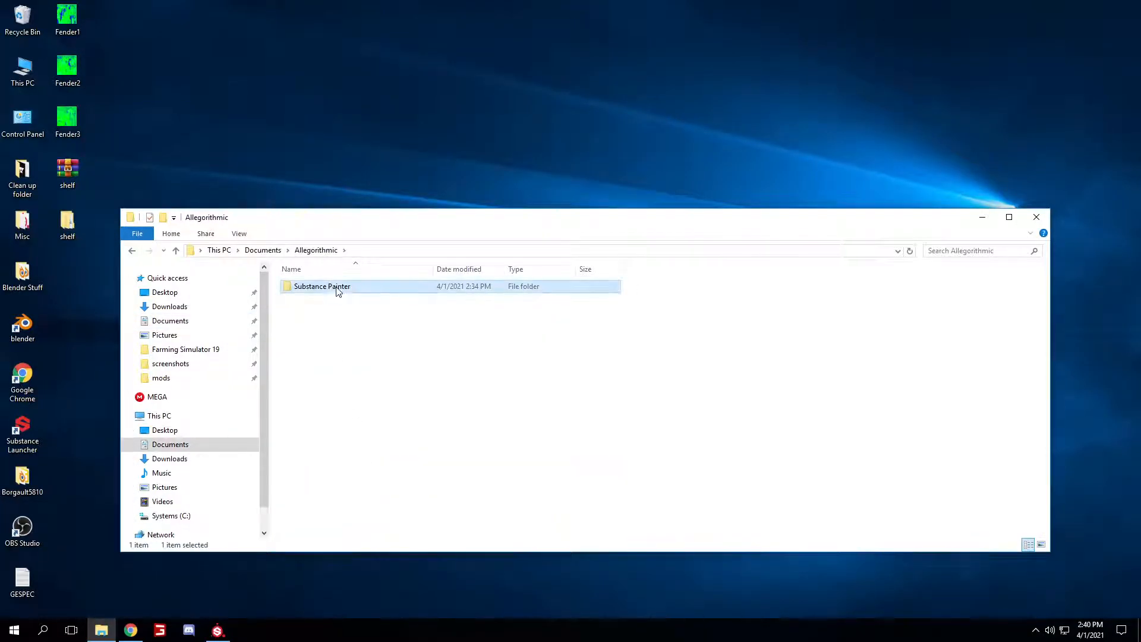
double_click(322, 286)
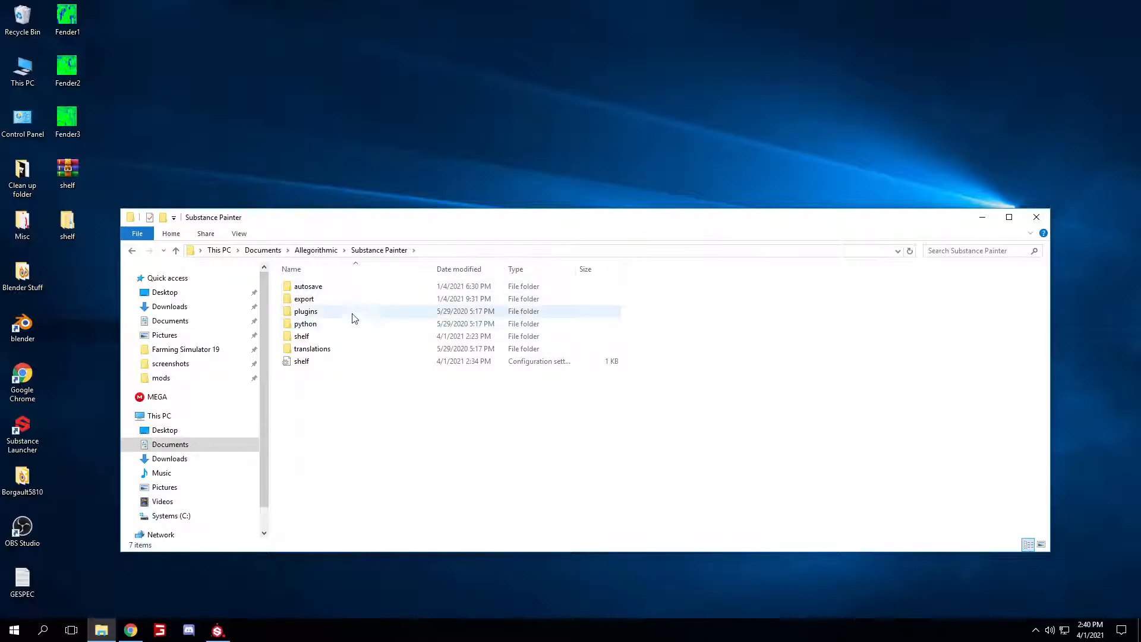
double_click(301, 336)
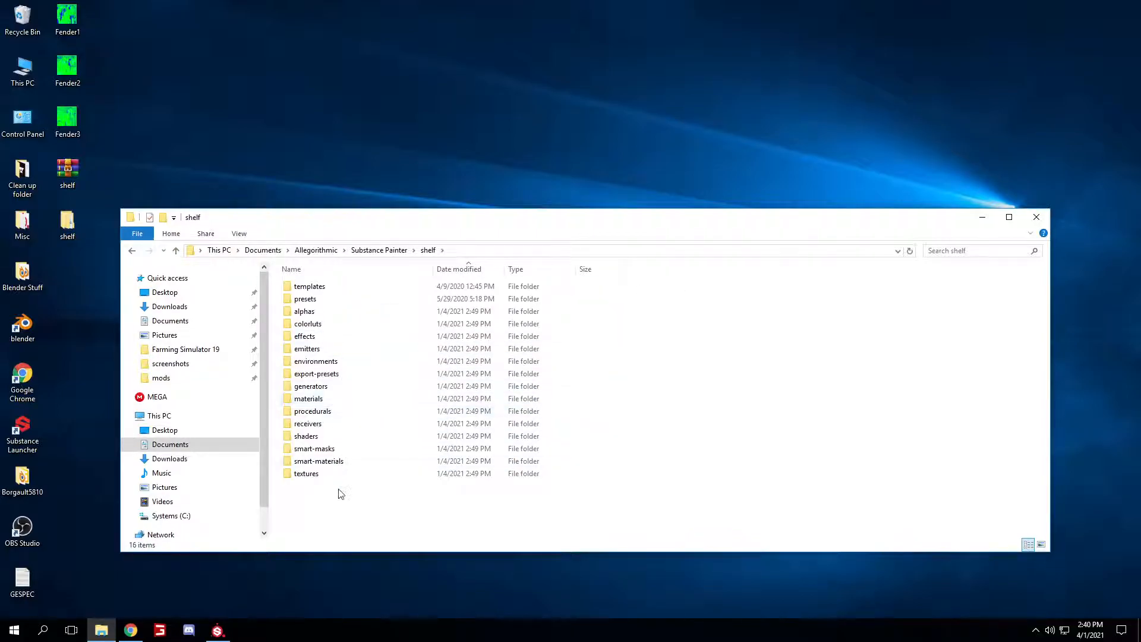
Step: Paste the copied folders into the shelf folder, replacing the 48 same-named files
right_click(338, 493)
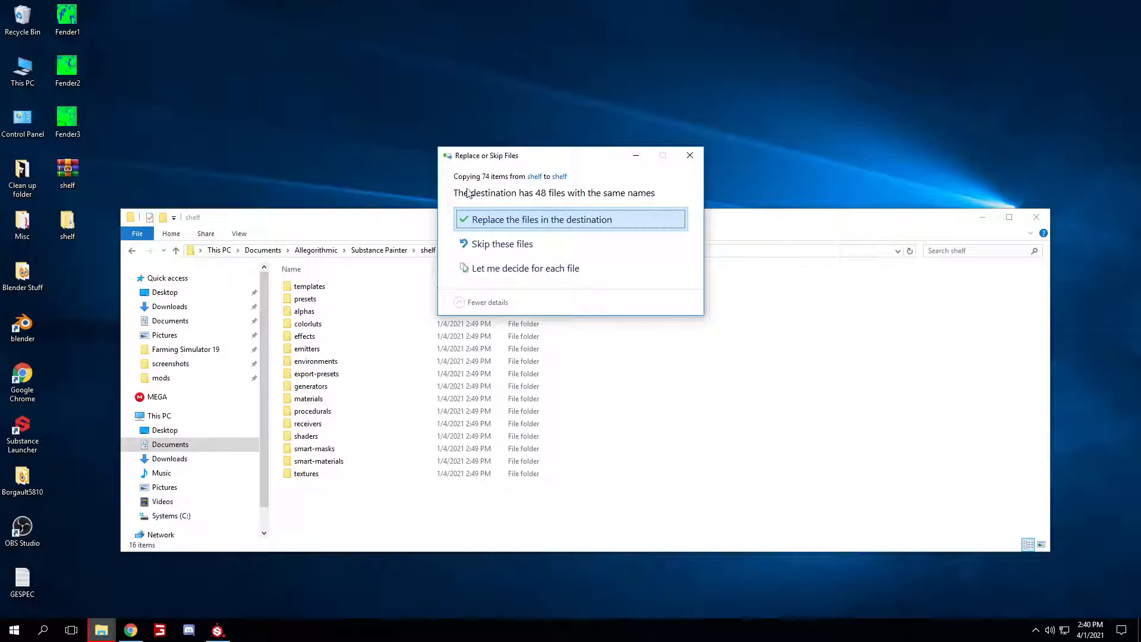
mouse_move(628, 201)
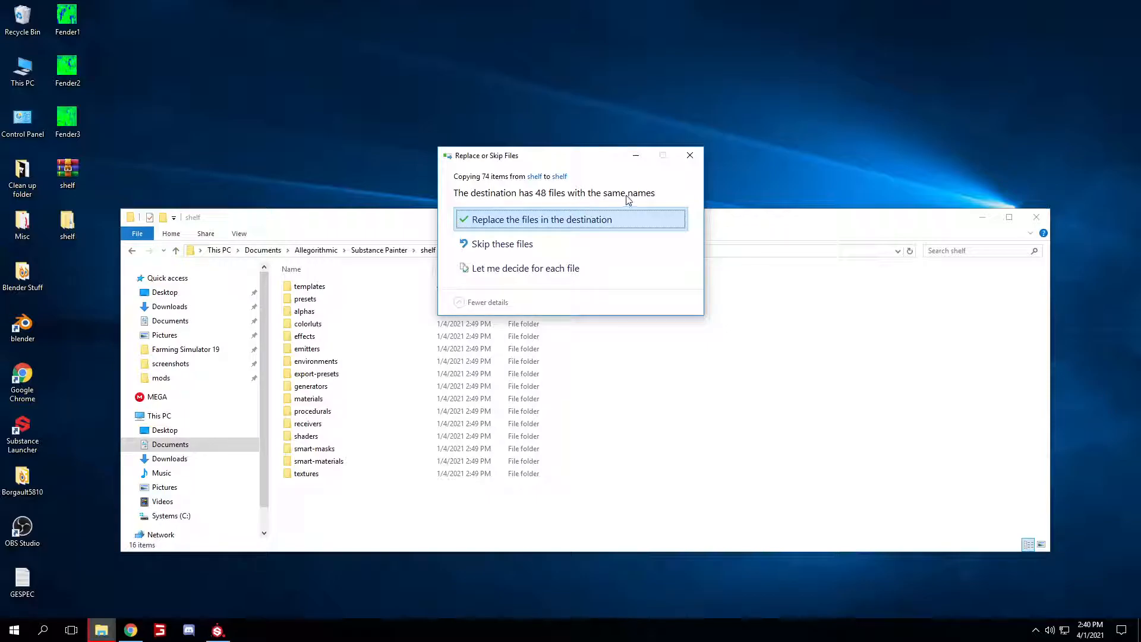
mouse_move(535, 205)
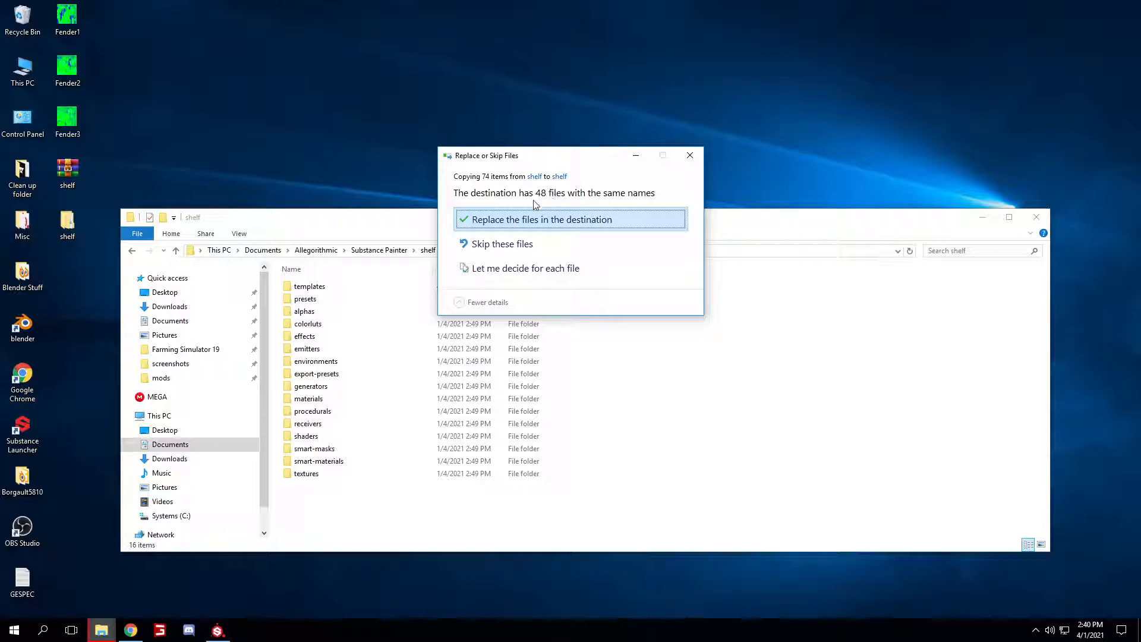
mouse_move(557, 225)
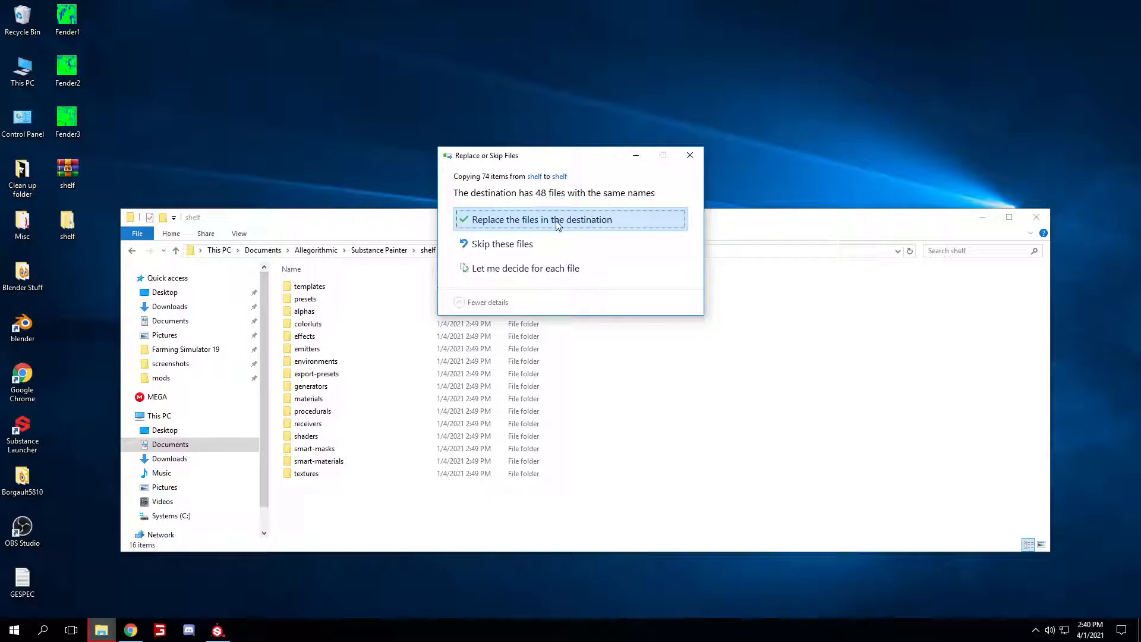
click(541, 219)
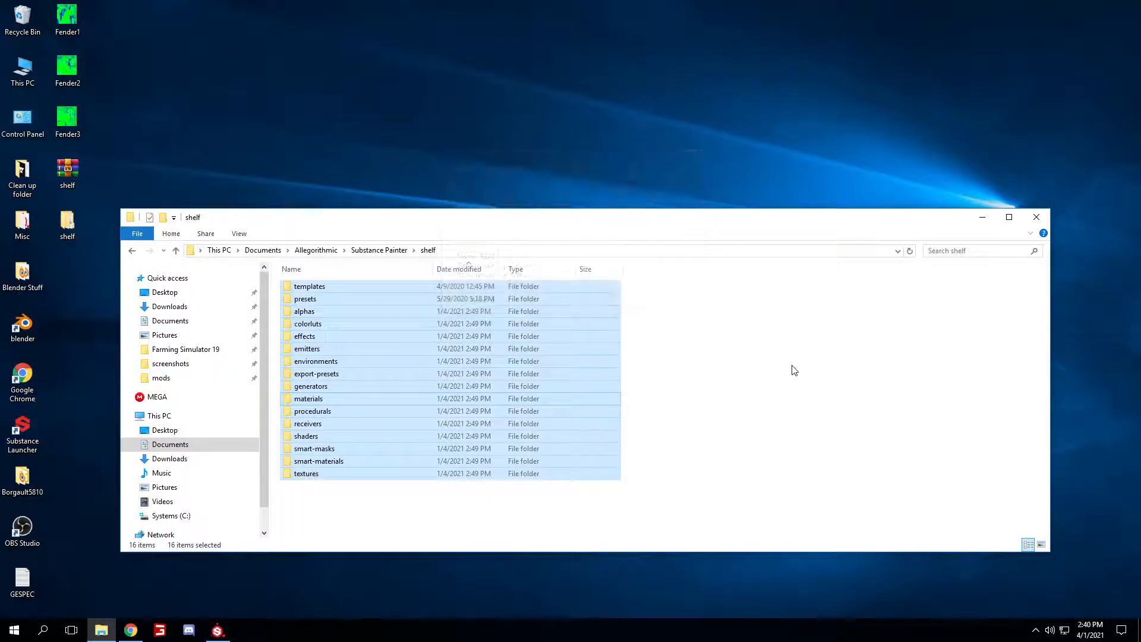
click(326, 525)
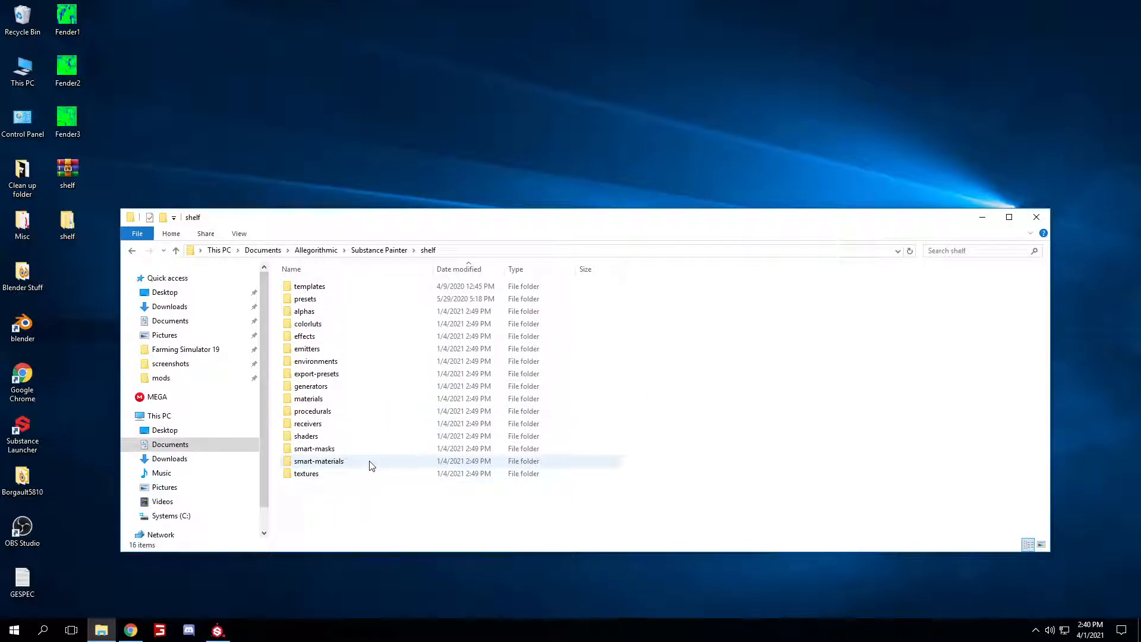
Step: Peek into smart-materials to confirm the GIANTS materials, then close File Explorer
double_click(318, 461)
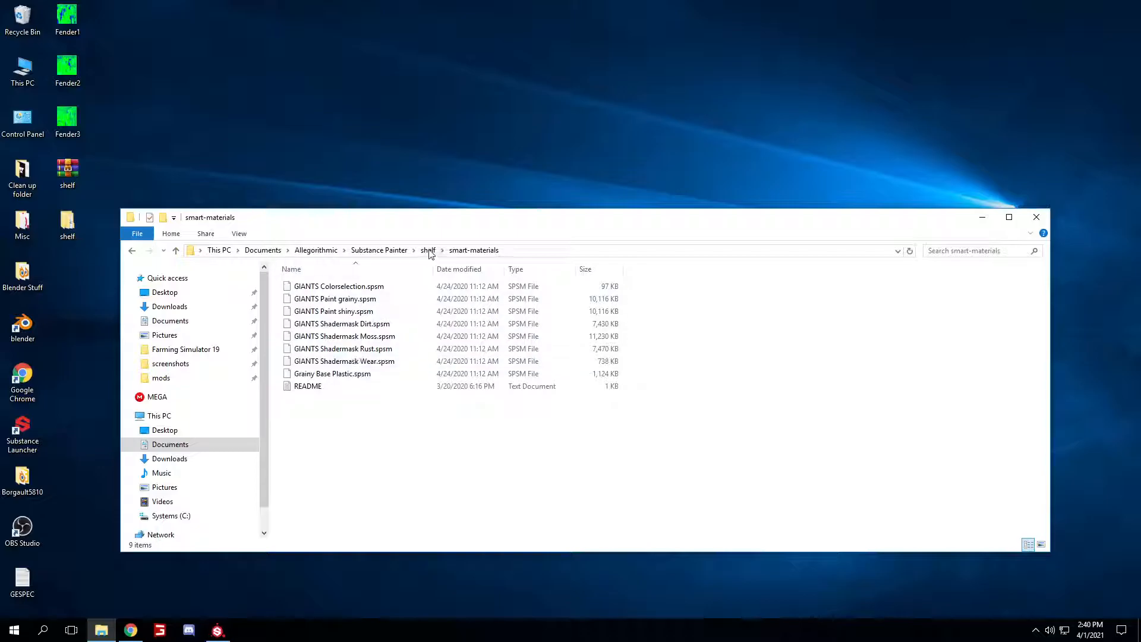
click(428, 249)
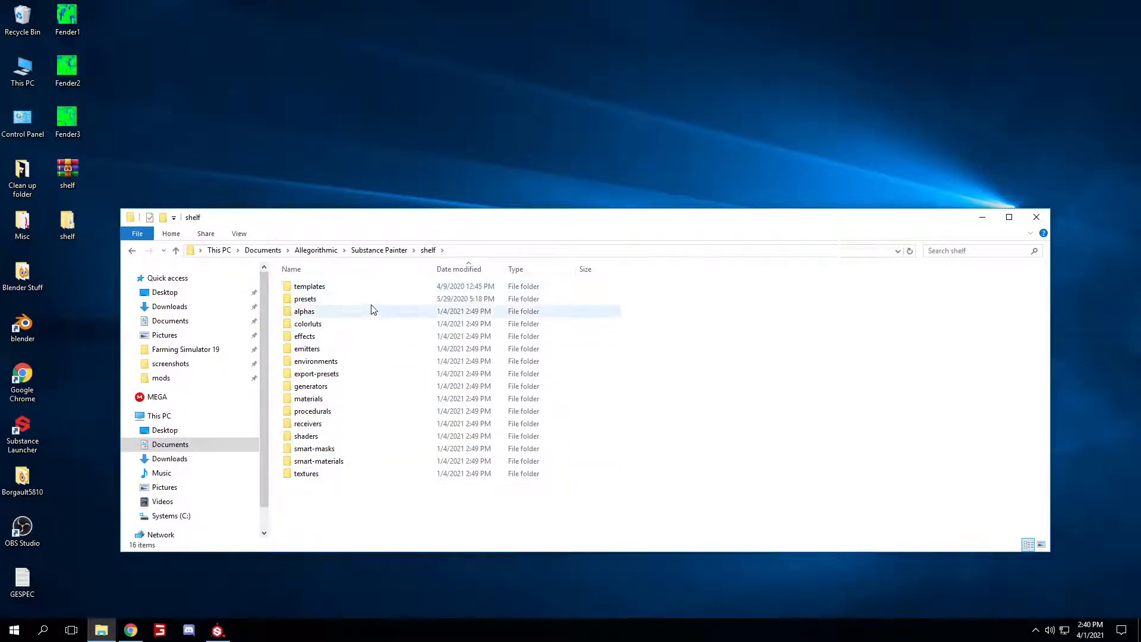
mouse_move(367, 474)
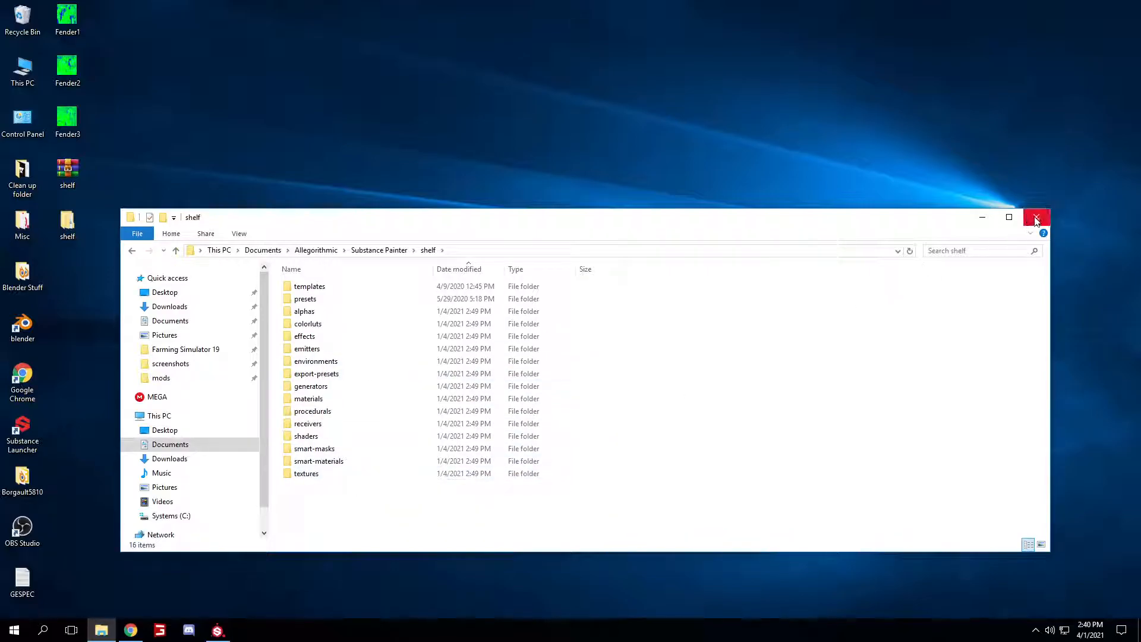
click(1036, 217)
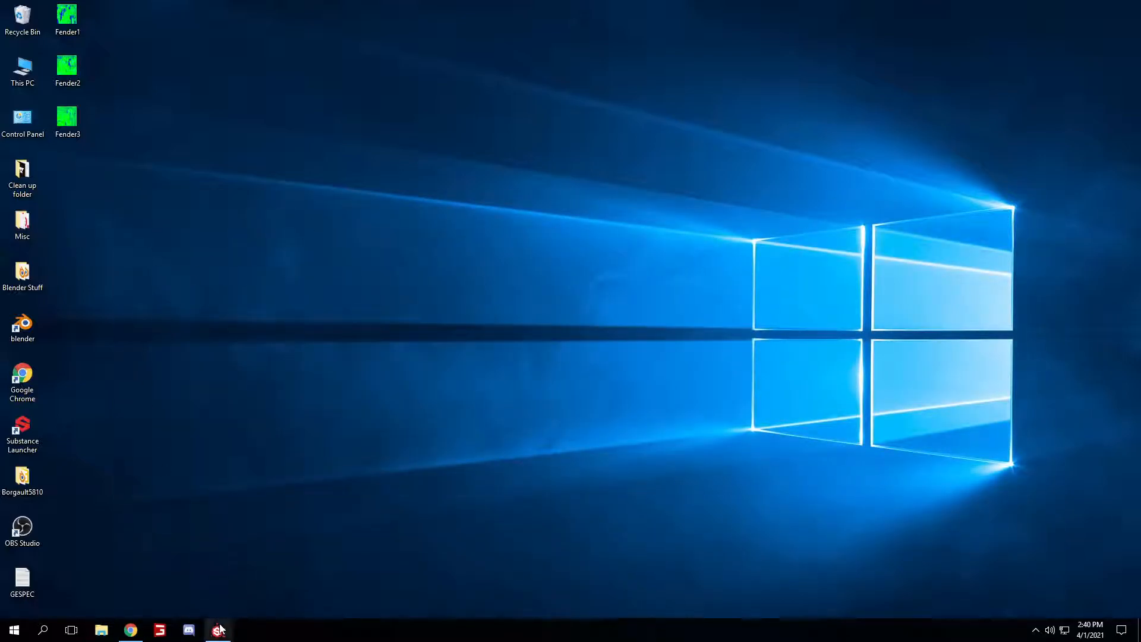
Step: Create a new GIANTS Engine 8 (shelf) project from the roller.fbx mesh
click(216, 629)
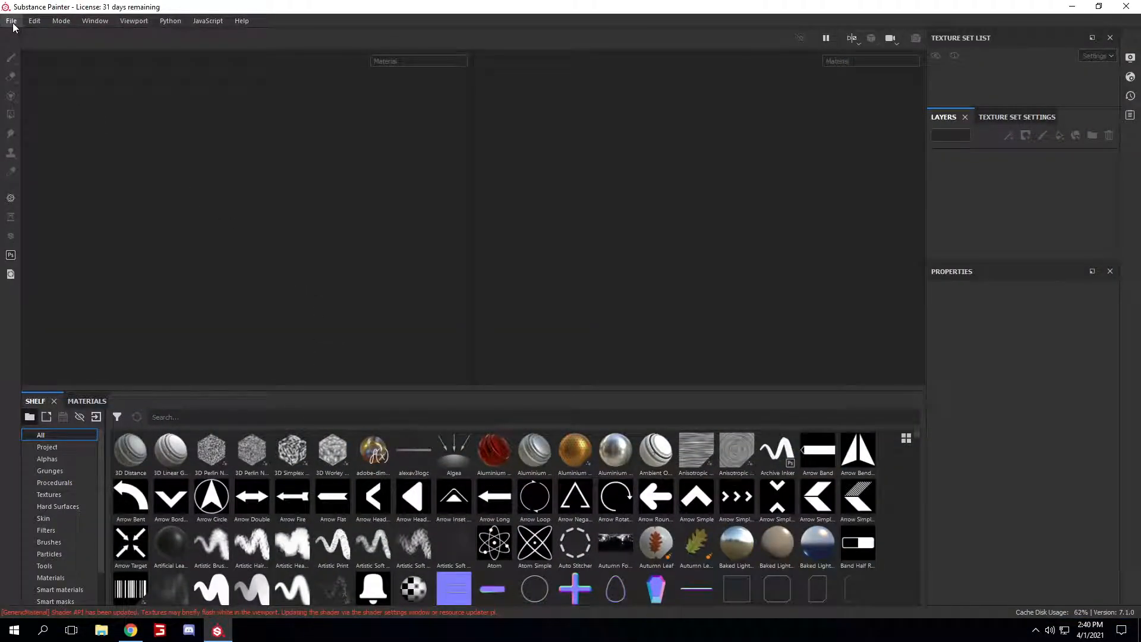
click(10, 20)
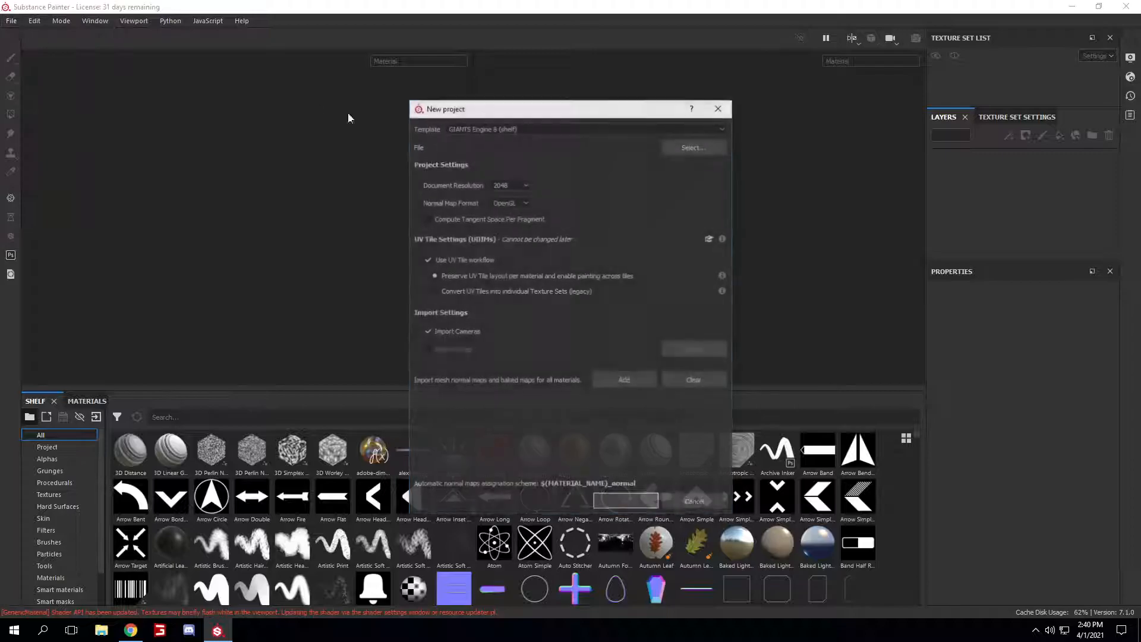
click(692, 147)
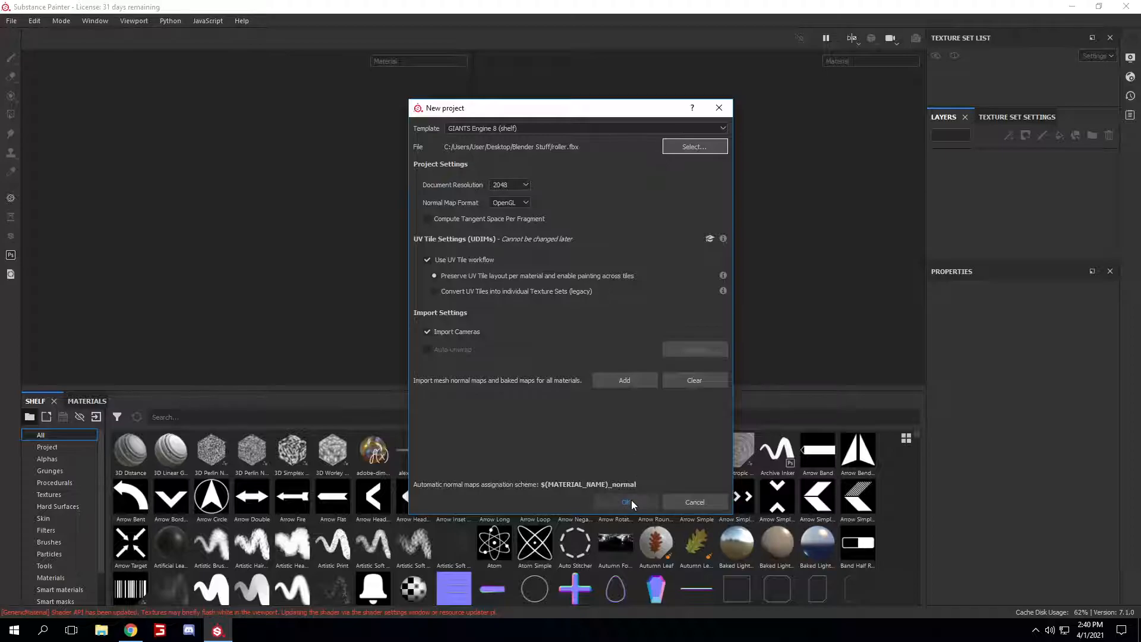
click(625, 502)
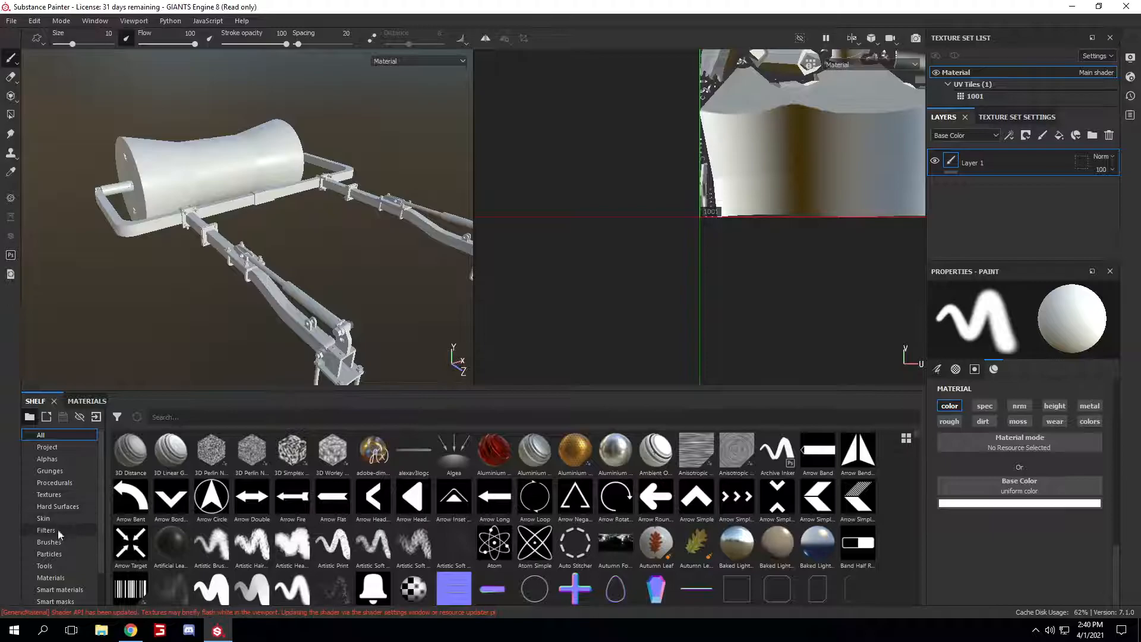
Step: Filter the shelf to brushes, search 'dirt' and pick the Dirt 1 brush
click(48, 542)
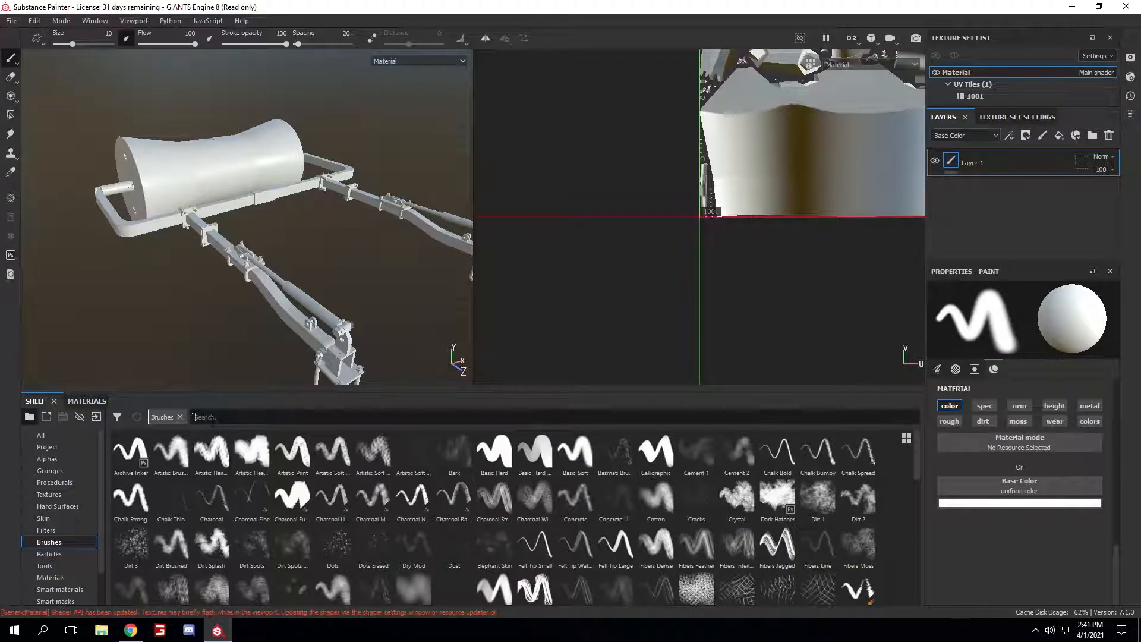
text(dirt)
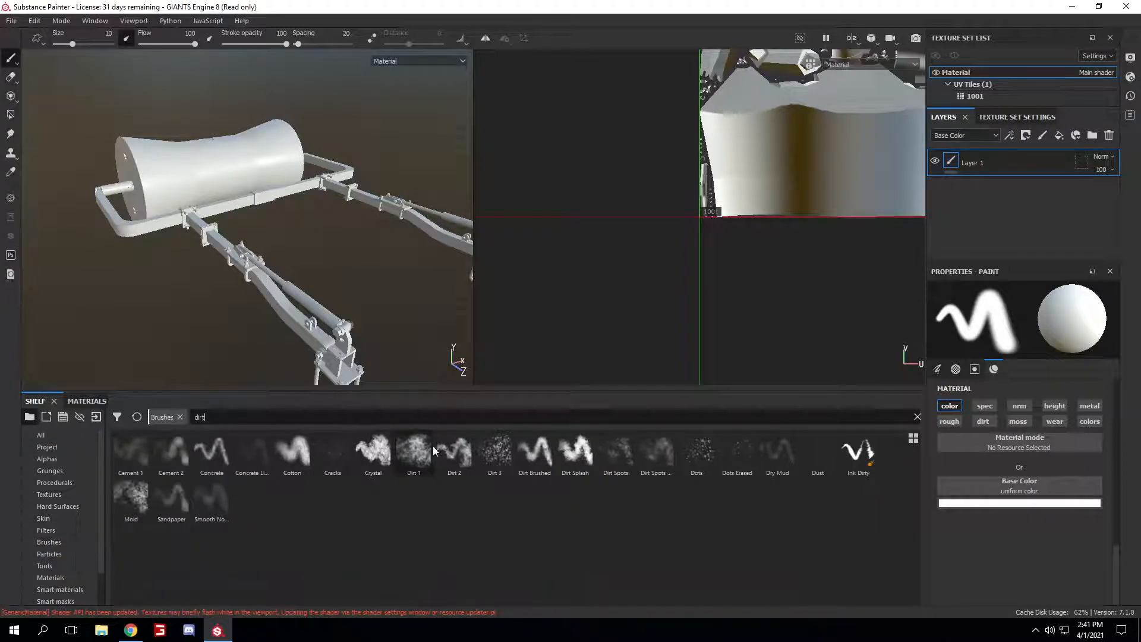
click(412, 451)
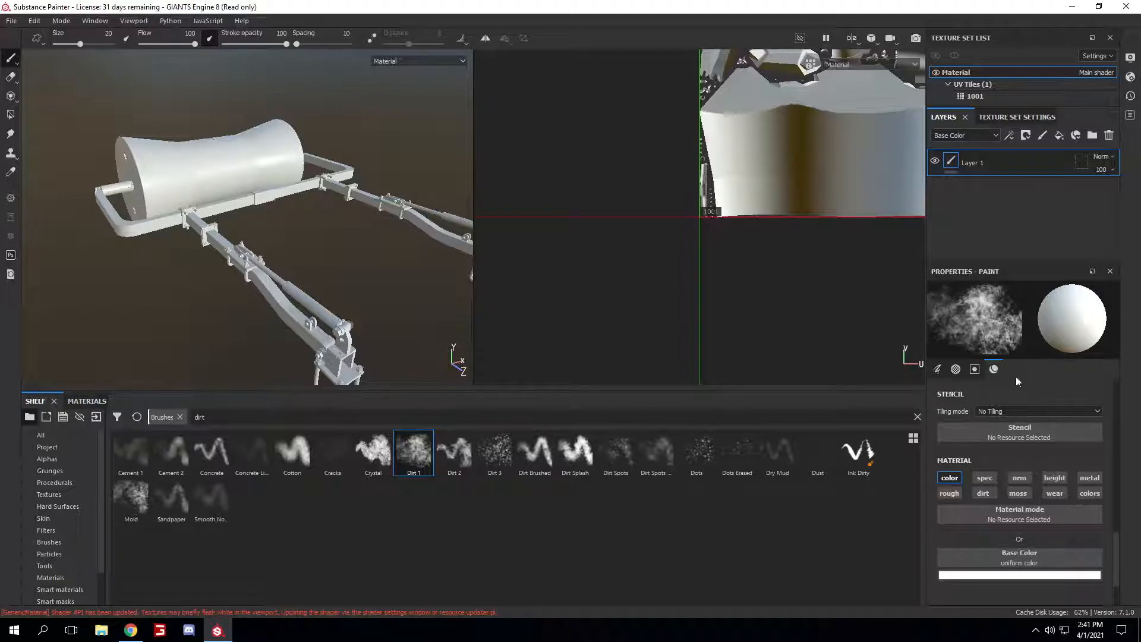
Step: Enable both the color and dirt shader-mask channels in the brush's material settings
click(956, 369)
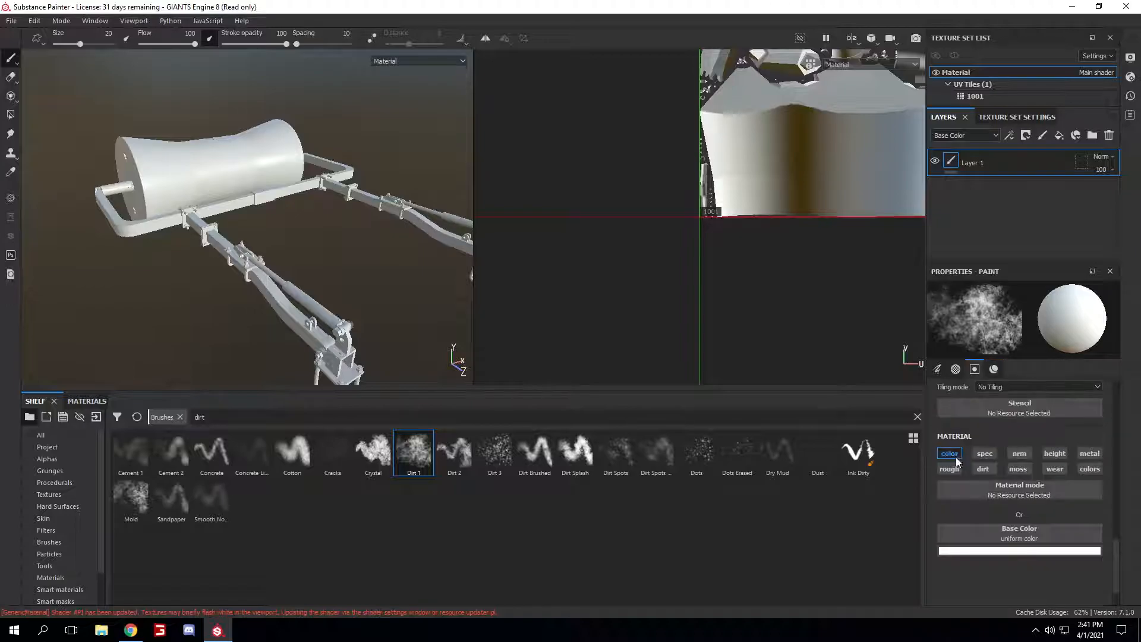
click(983, 469)
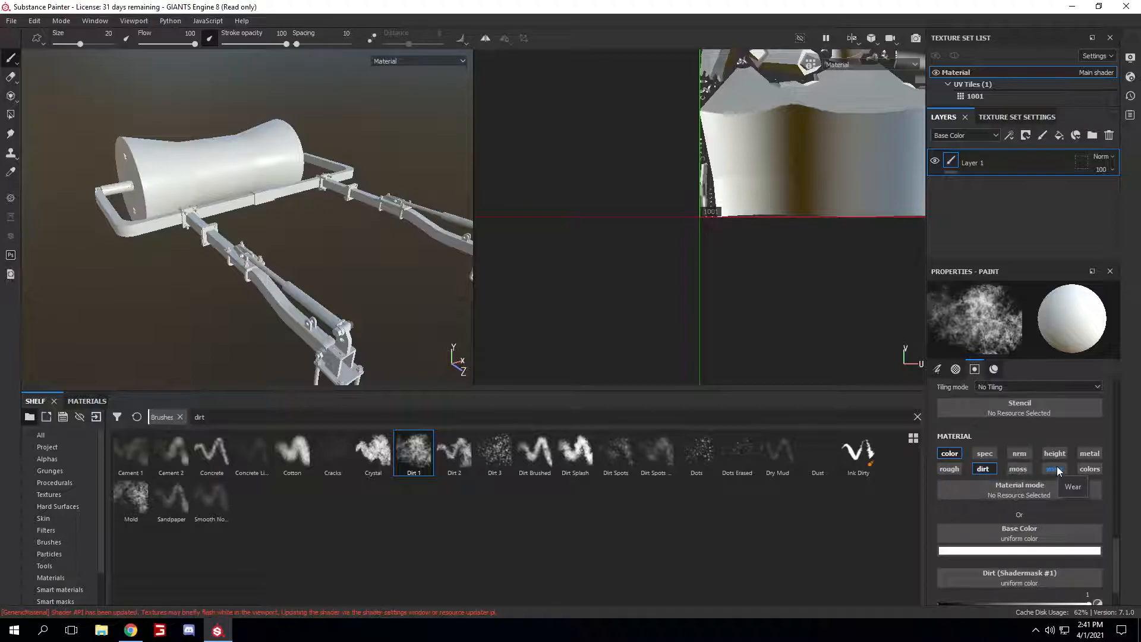
click(985, 468)
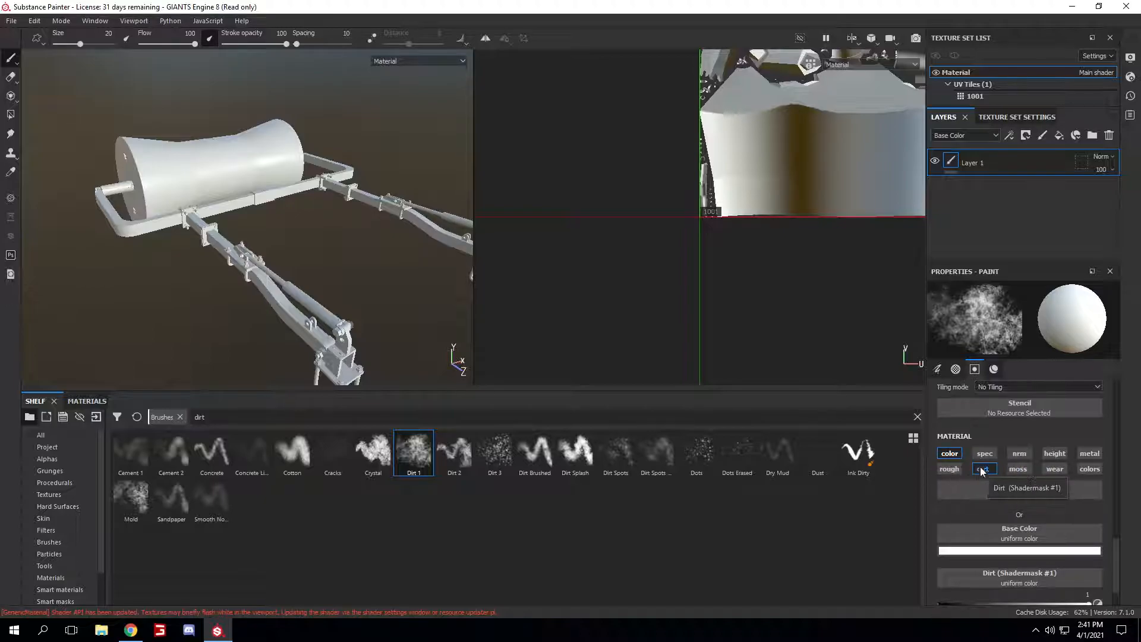
click(984, 468)
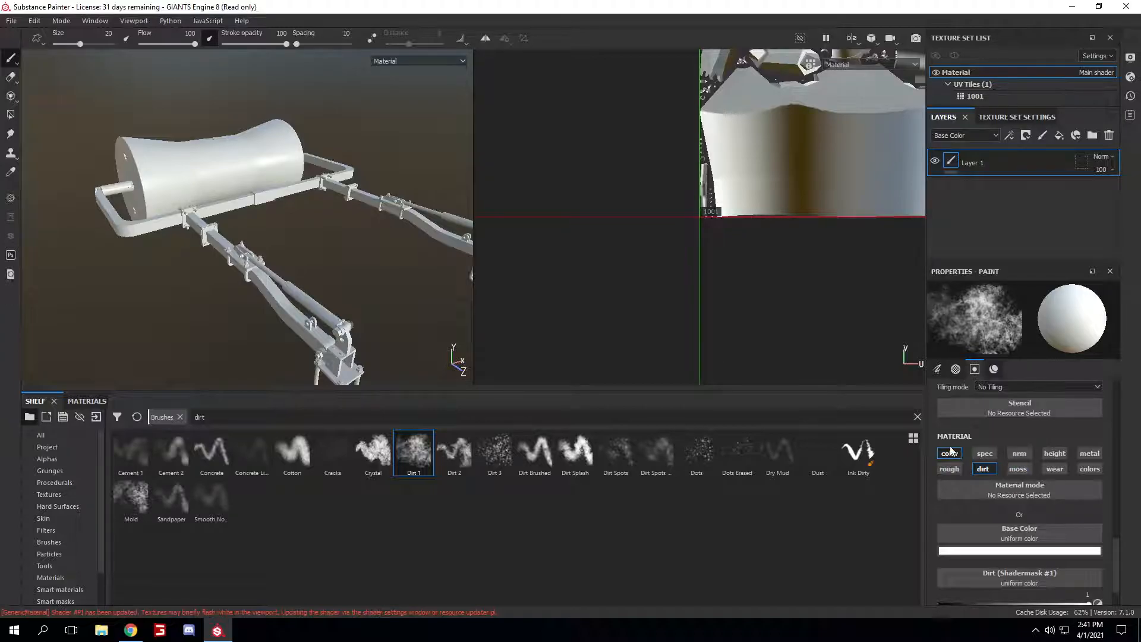
click(984, 469)
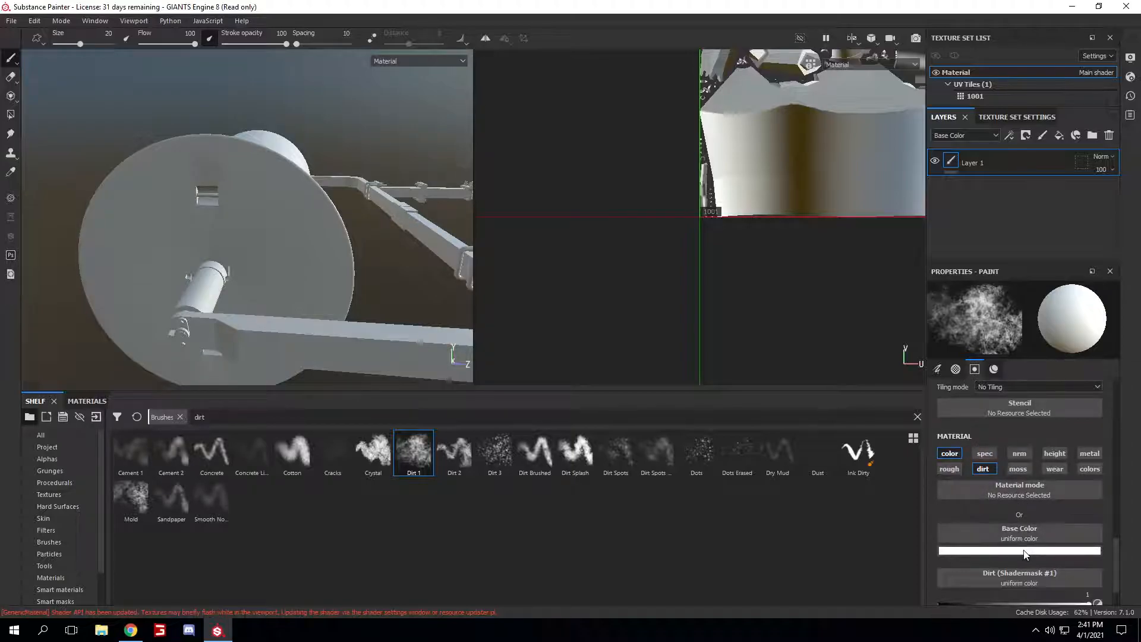
Step: Set the dirt brush's base colour to black via the Base Color swatch
click(1019, 550)
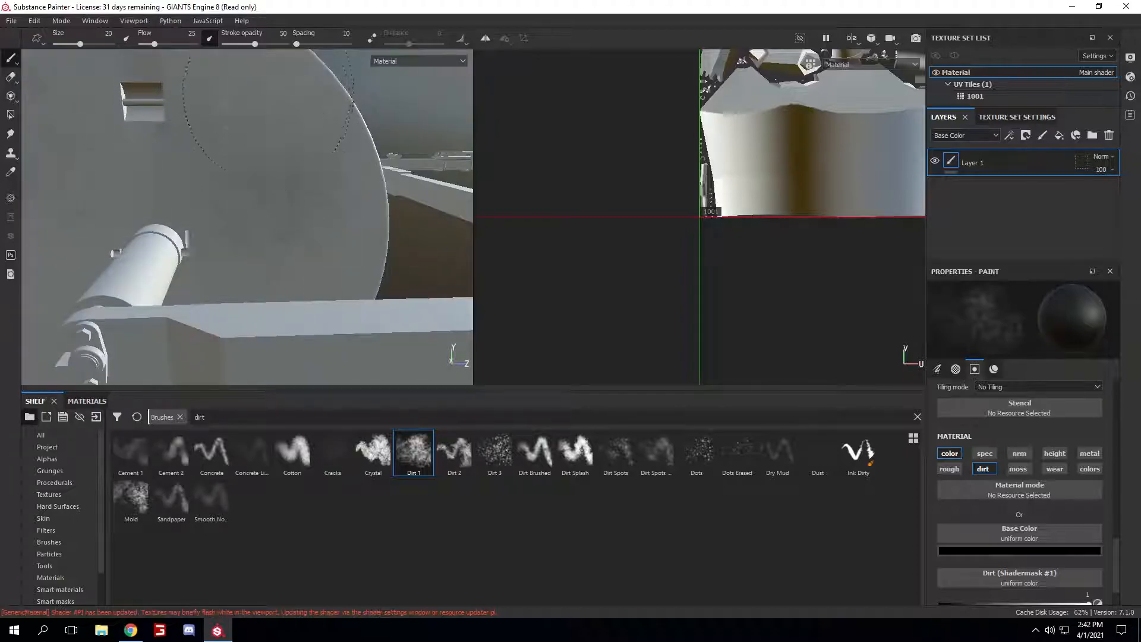
Step: Return the dirt brush's base colour to white and test a stroke on the drum
drag(292, 218, 260, 185)
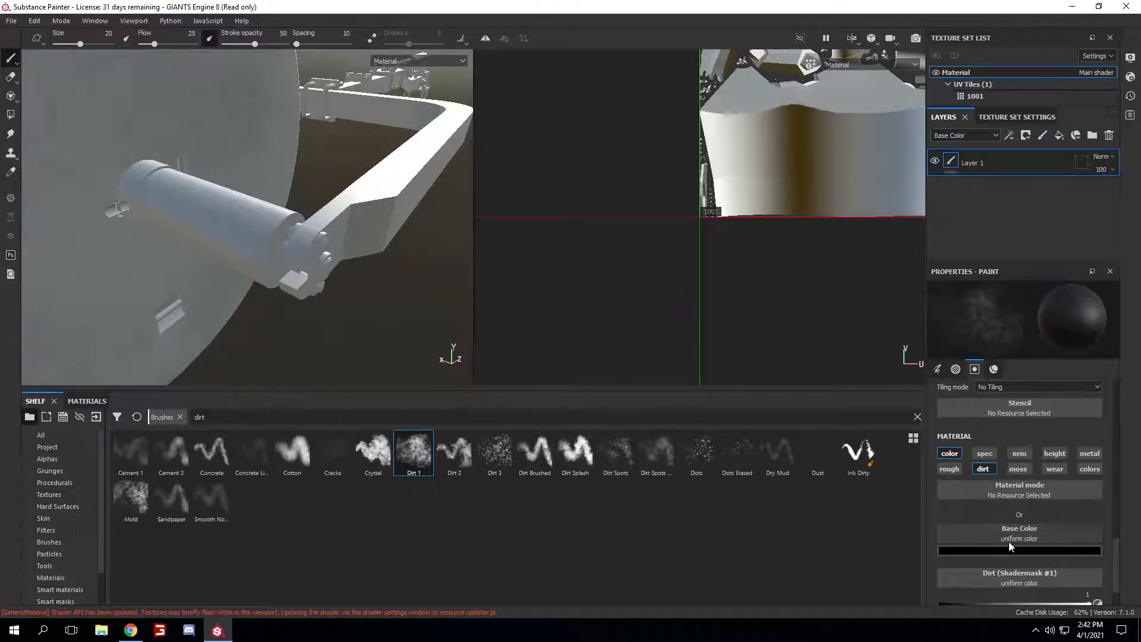
click(1019, 551)
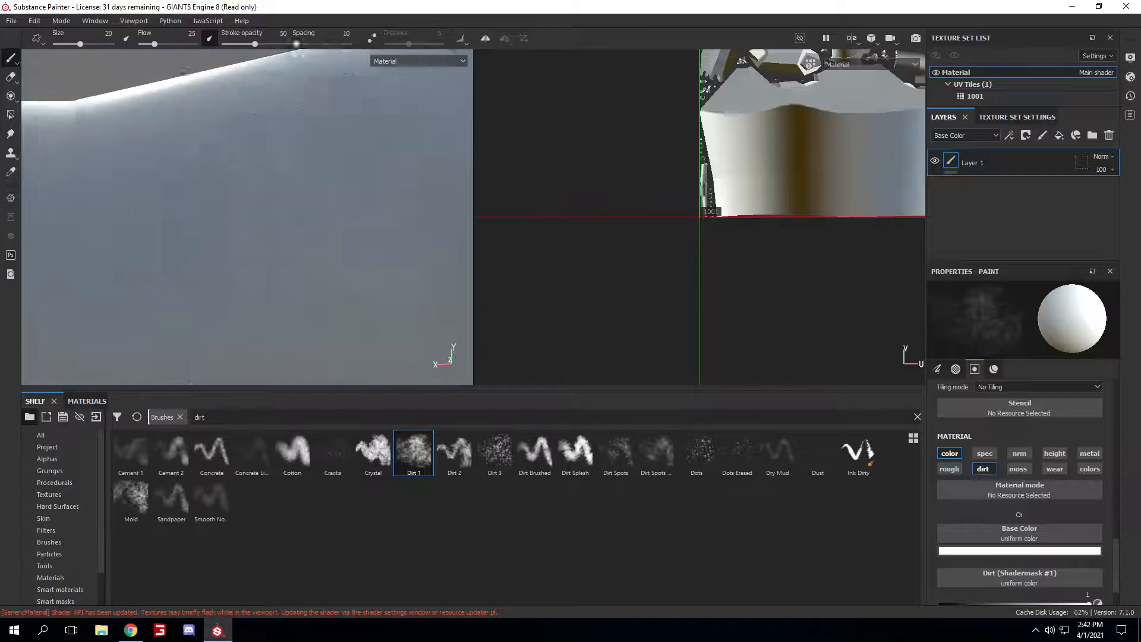
mouse_move(150, 259)
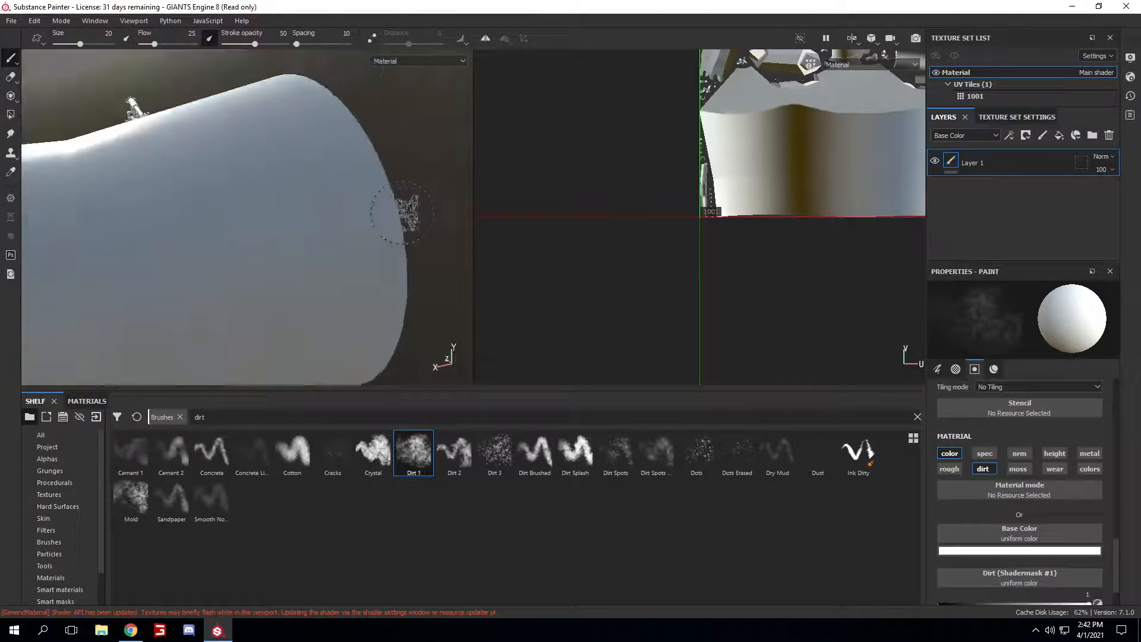
drag(408, 211, 346, 180)
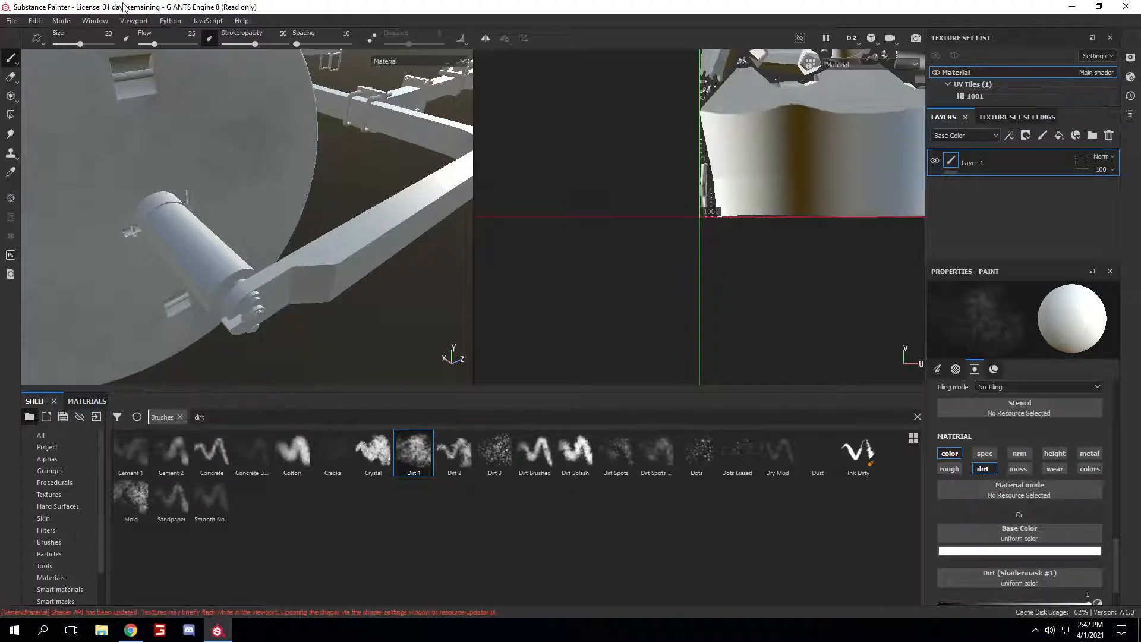
mouse_move(362, 282)
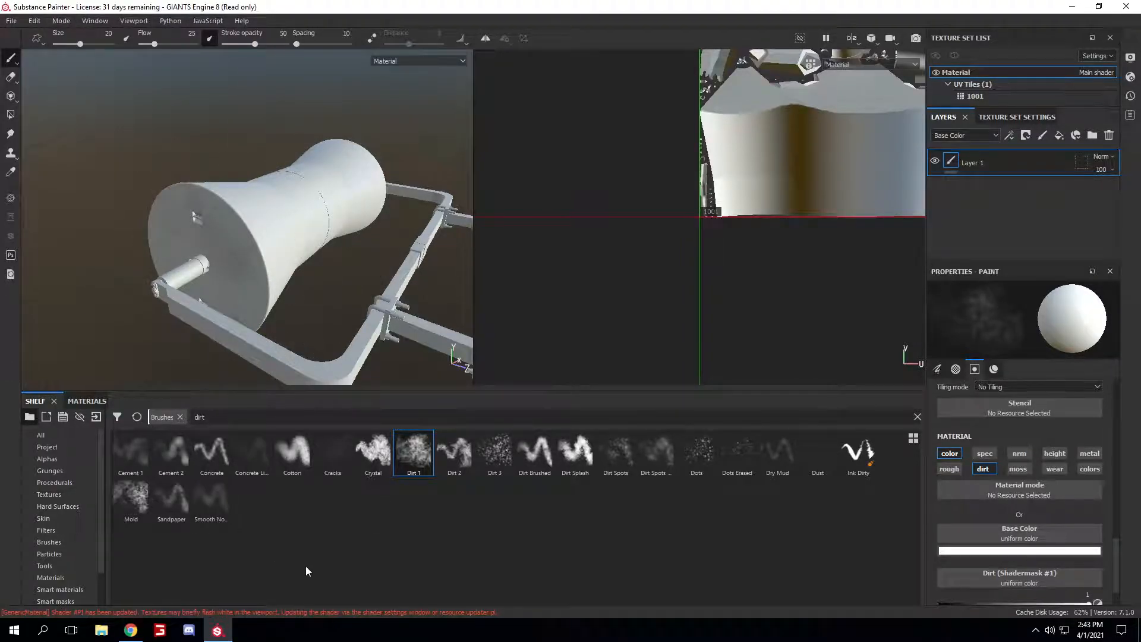
click(1073, 6)
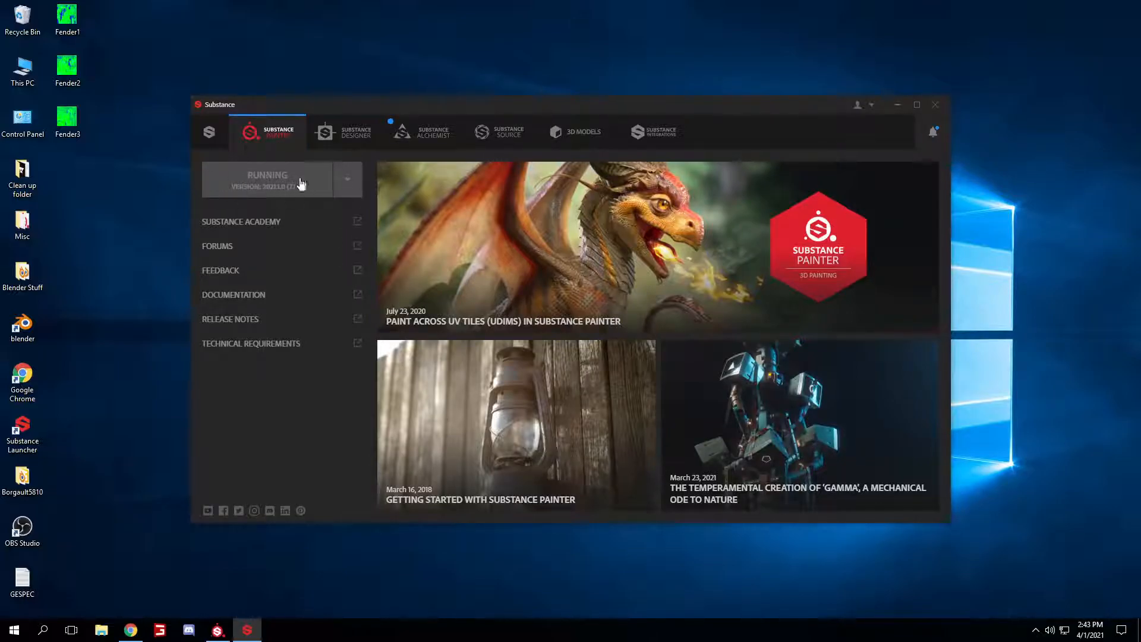
click(267, 178)
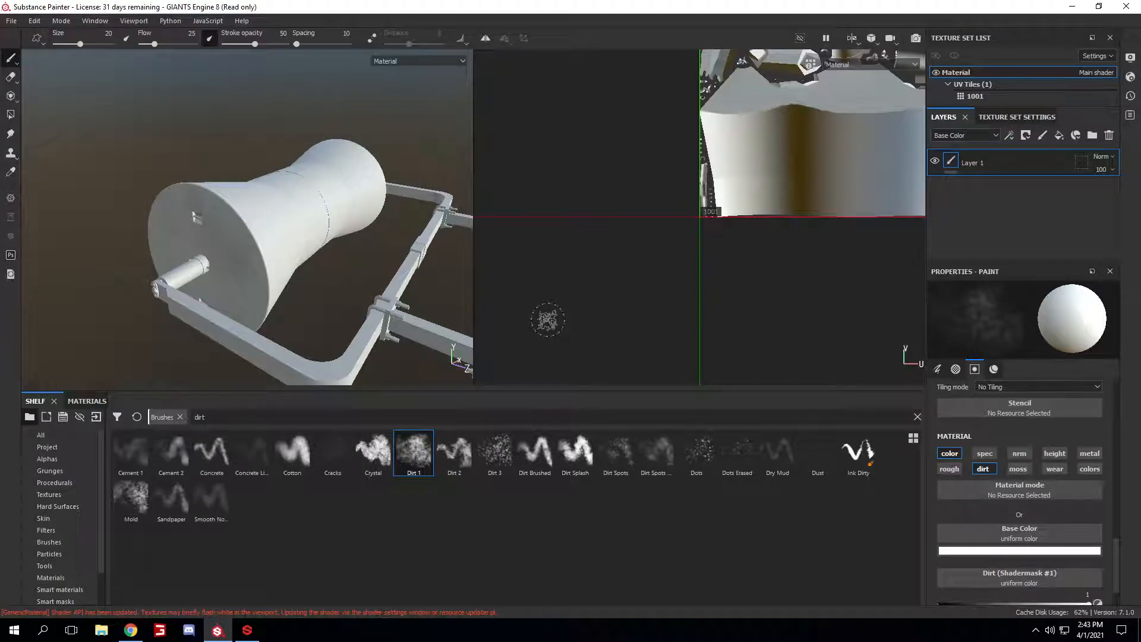
mouse_move(268, 243)
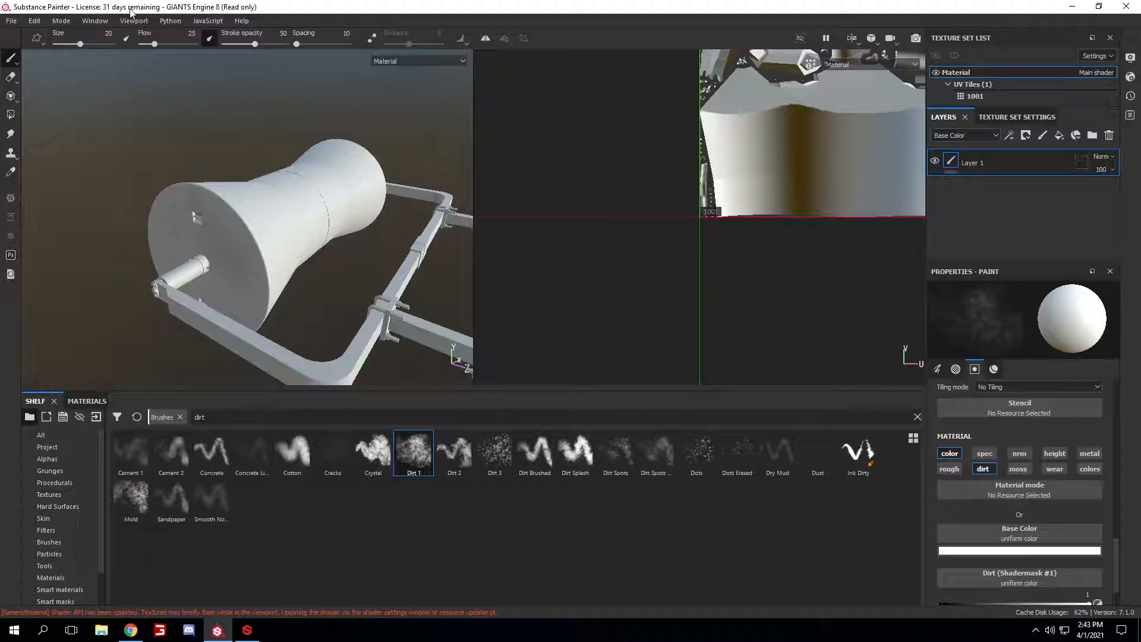
Step: Orbit around the roller's arms, then show Windows Task View of all open windows
click(251, 229)
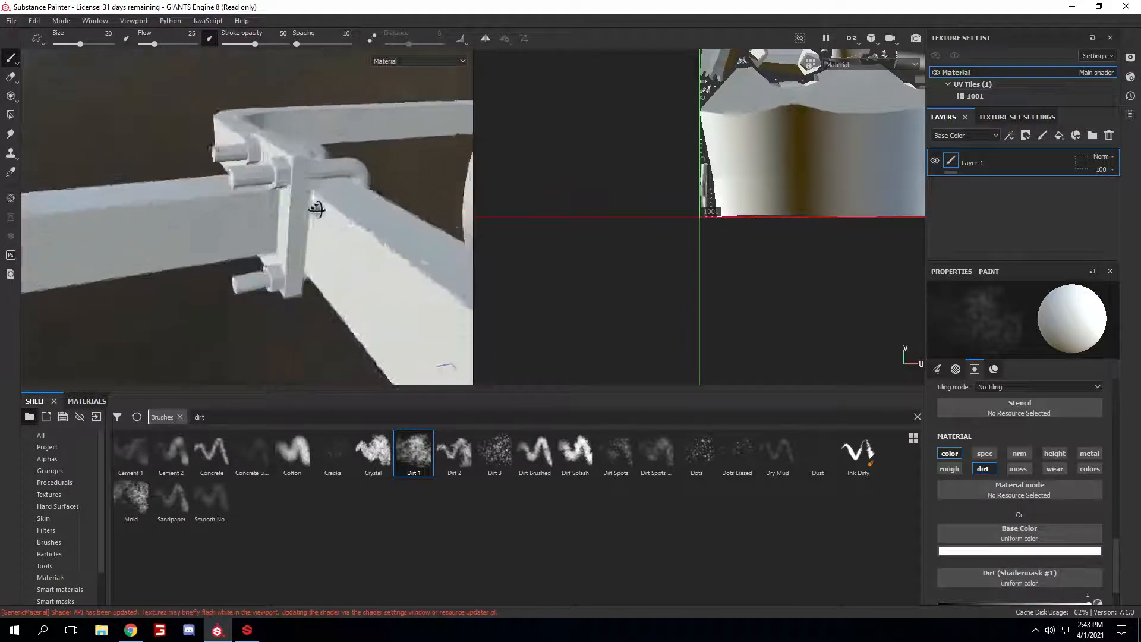
drag(317, 208, 239, 242)
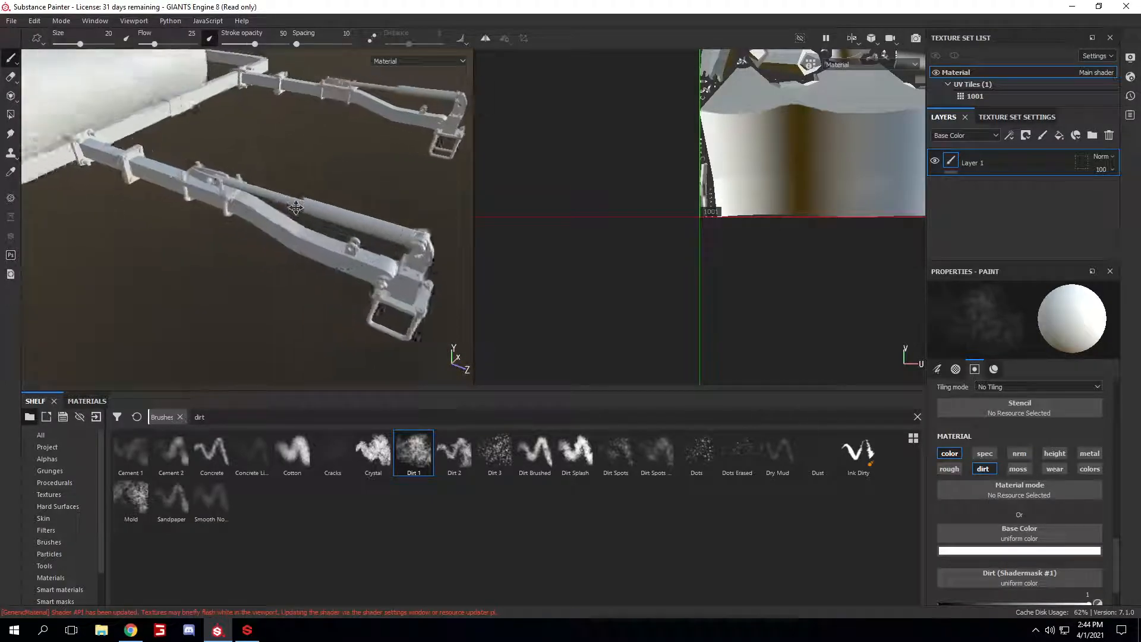
click(71, 629)
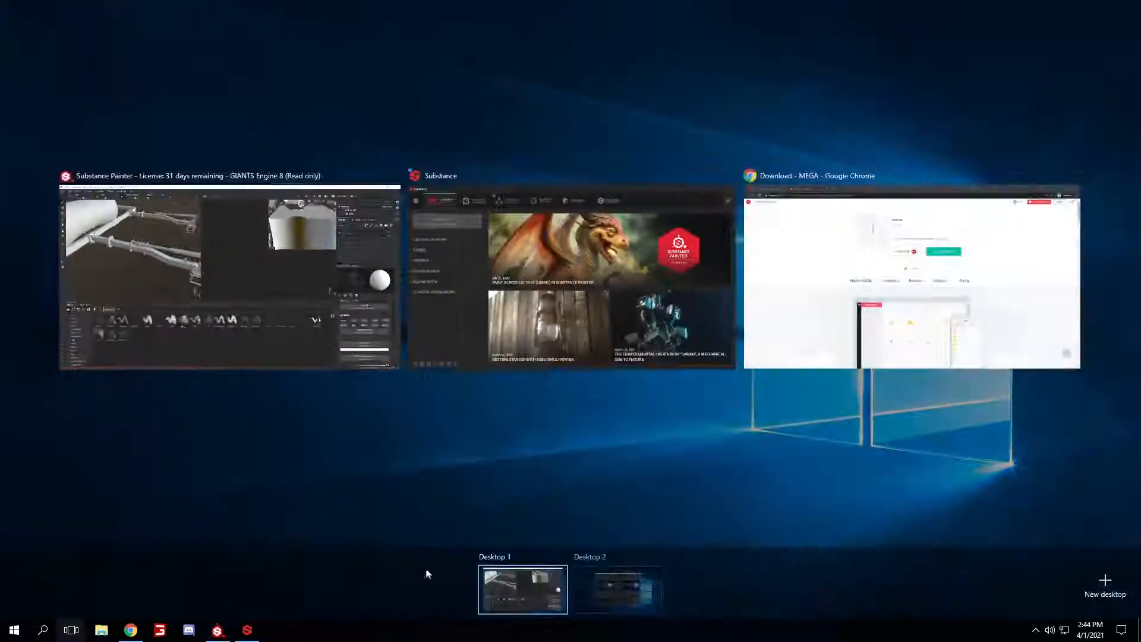